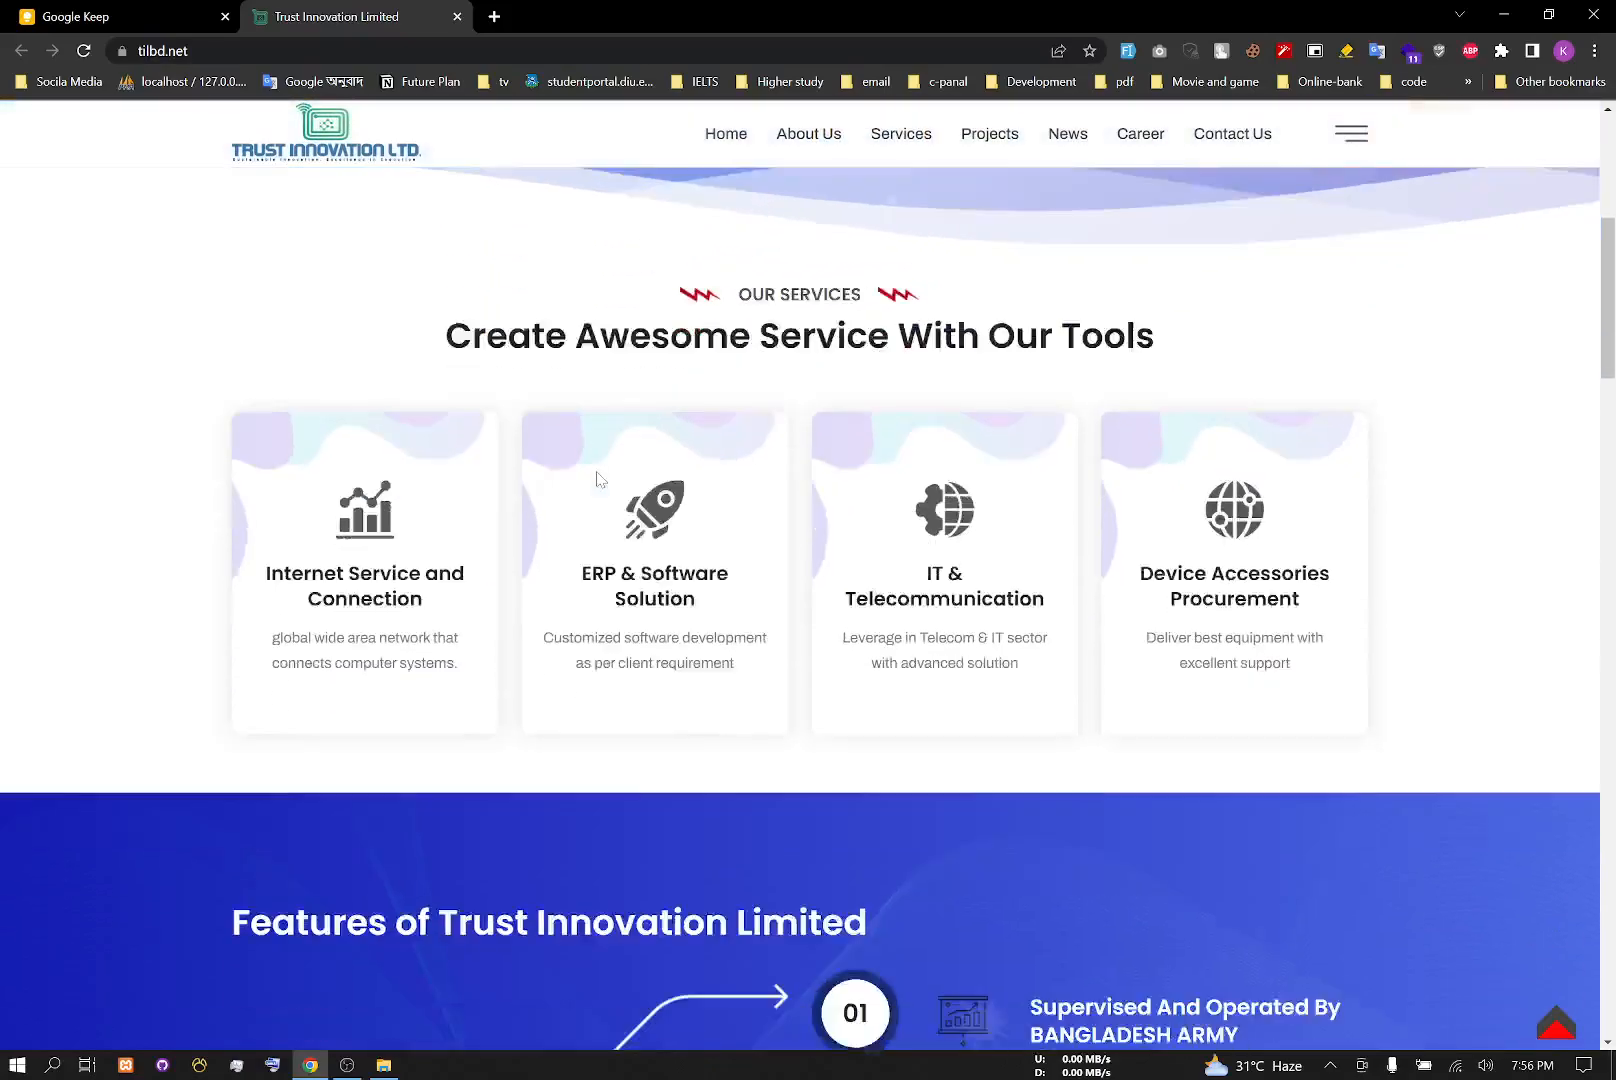
Step: Scroll up and down through the homepage sections
{"action": "scroll", "scroll_direction": "down", "scroll_amount": 3}
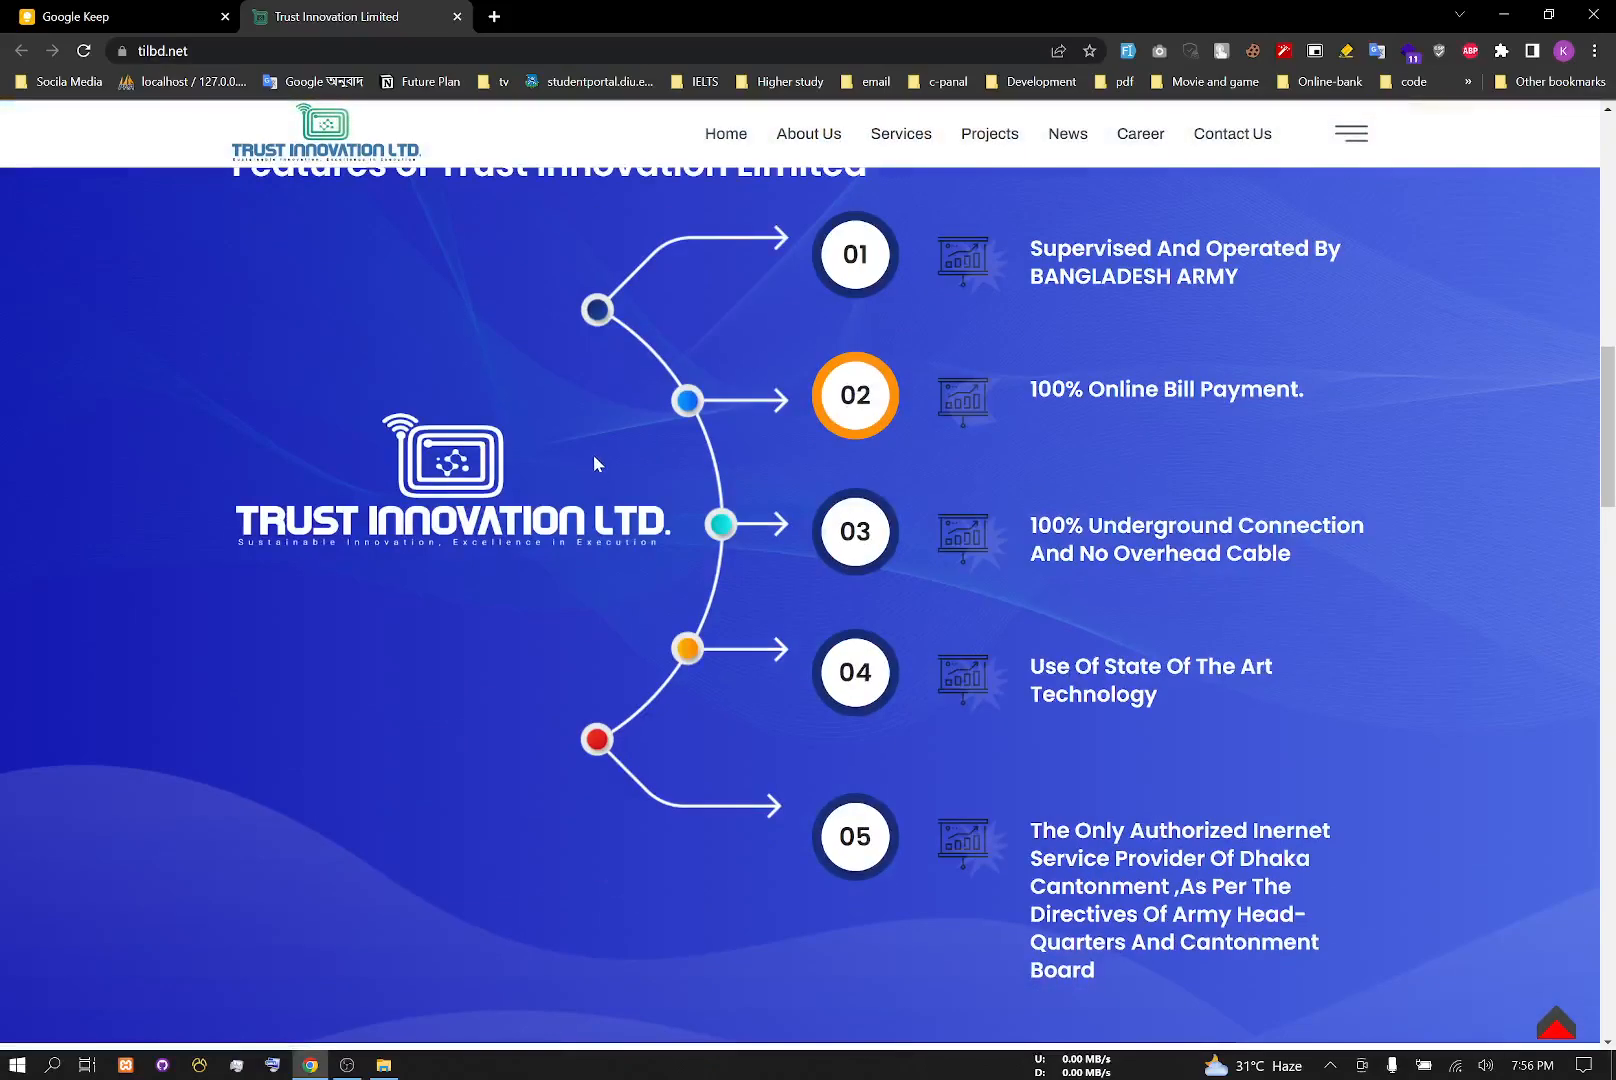
{"action": "scroll", "scroll_direction": "down", "scroll_amount": 3}
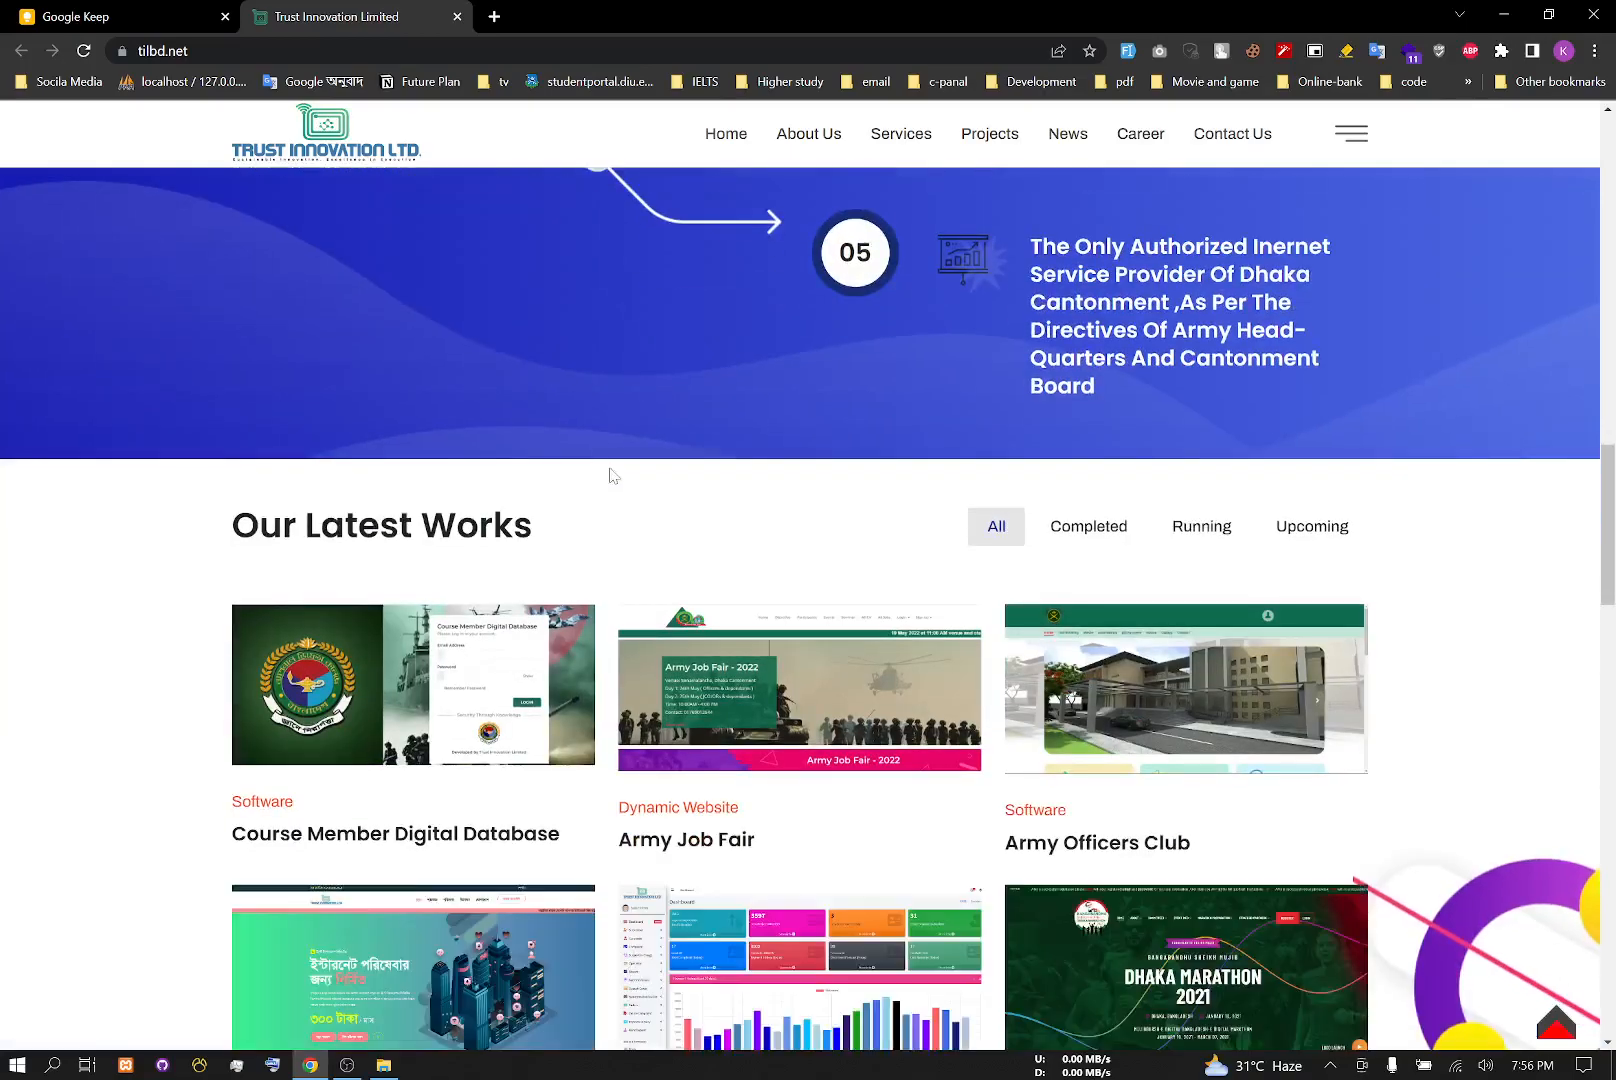
{"action": "scroll", "scroll_direction": "up", "scroll_amount": 3}
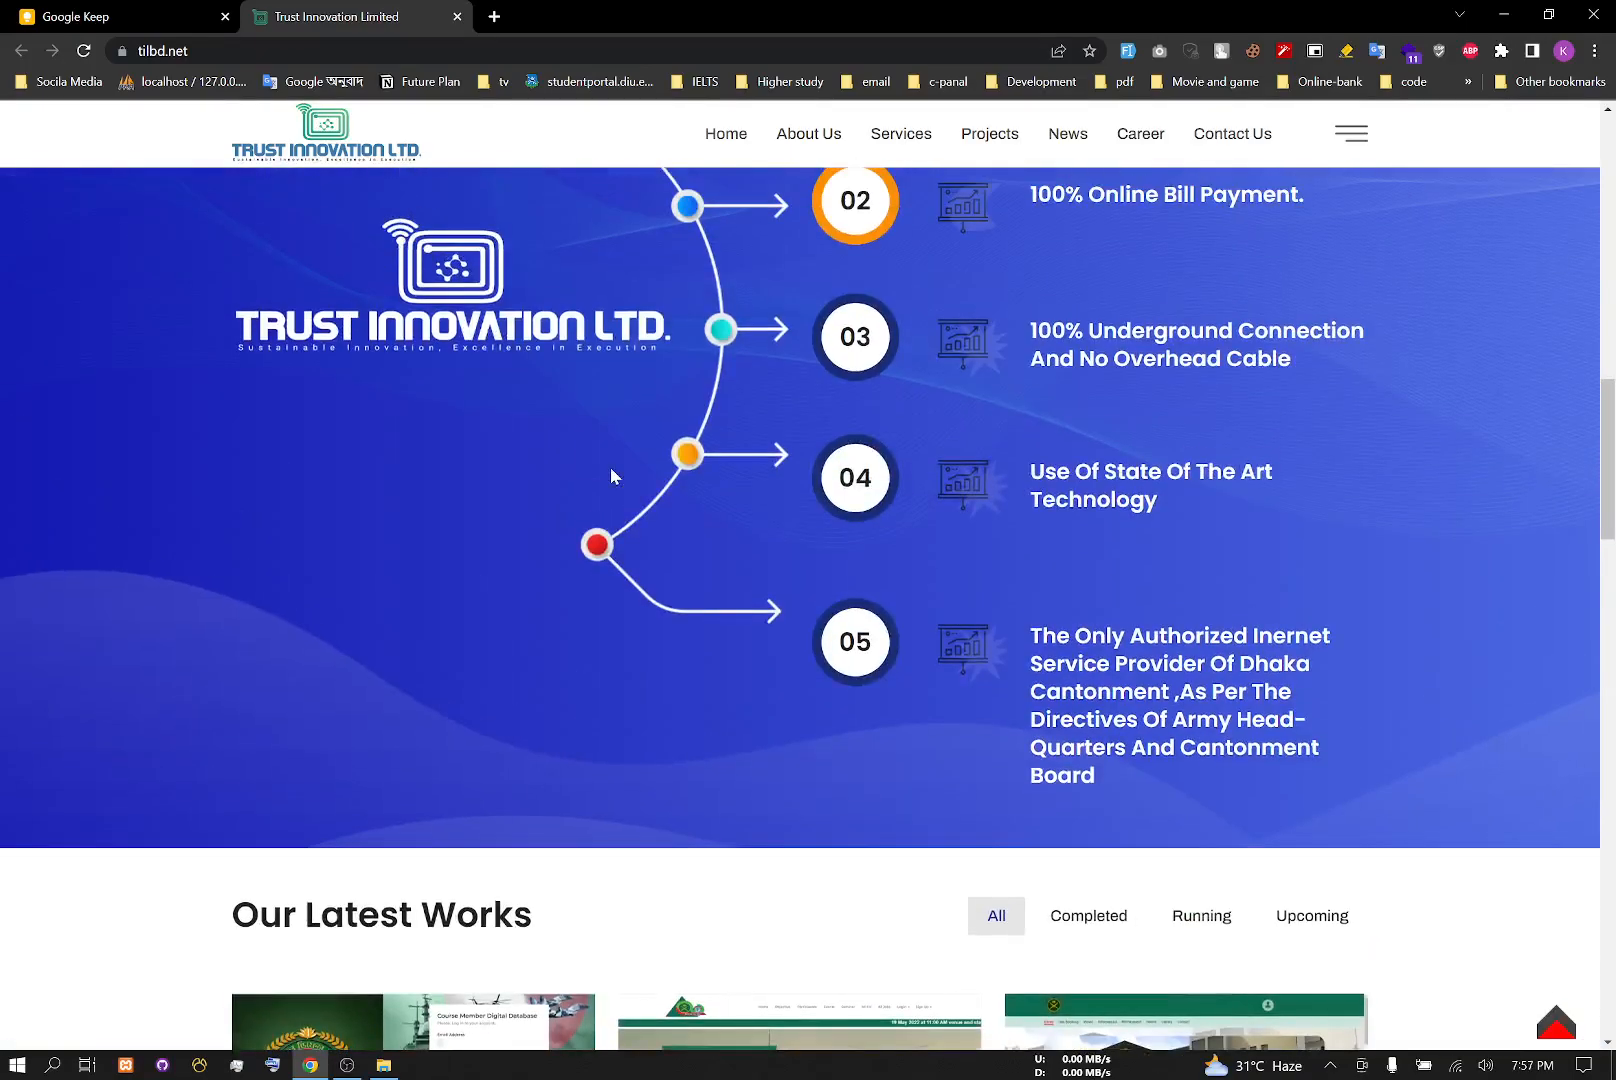
{"action": "scroll", "scroll_direction": "down", "scroll_amount": 3}
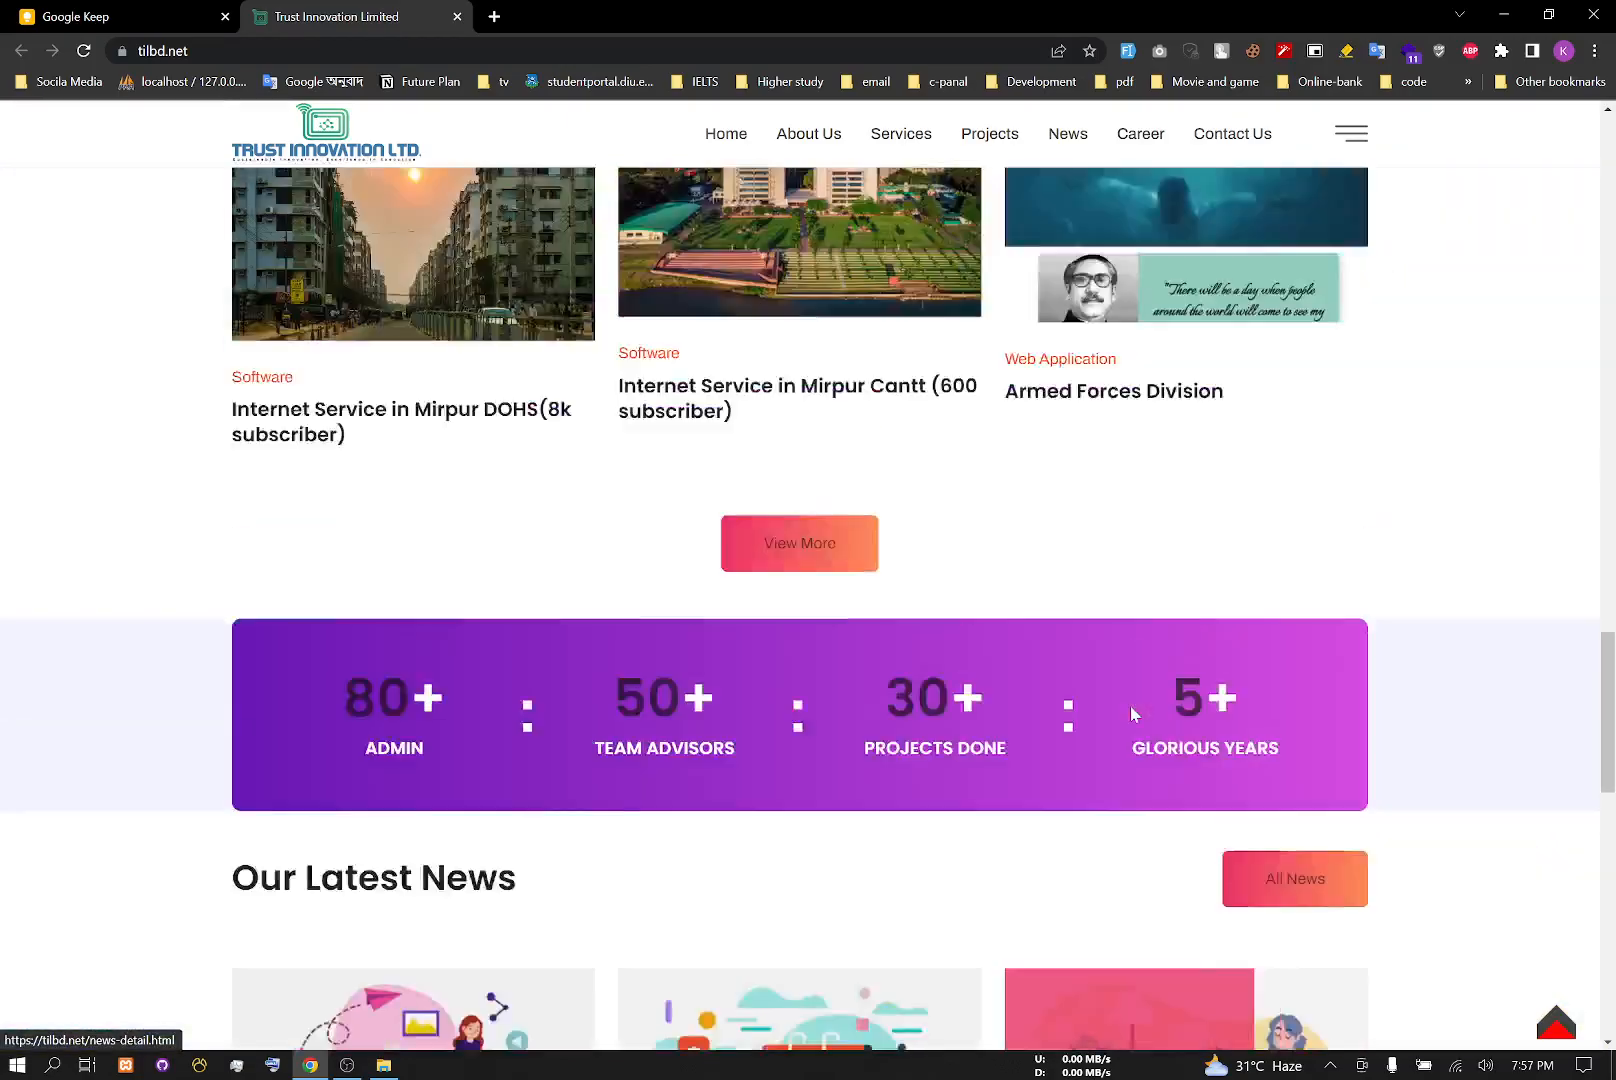
{"action": "scroll", "scroll_direction": "up", "scroll_amount": 3}
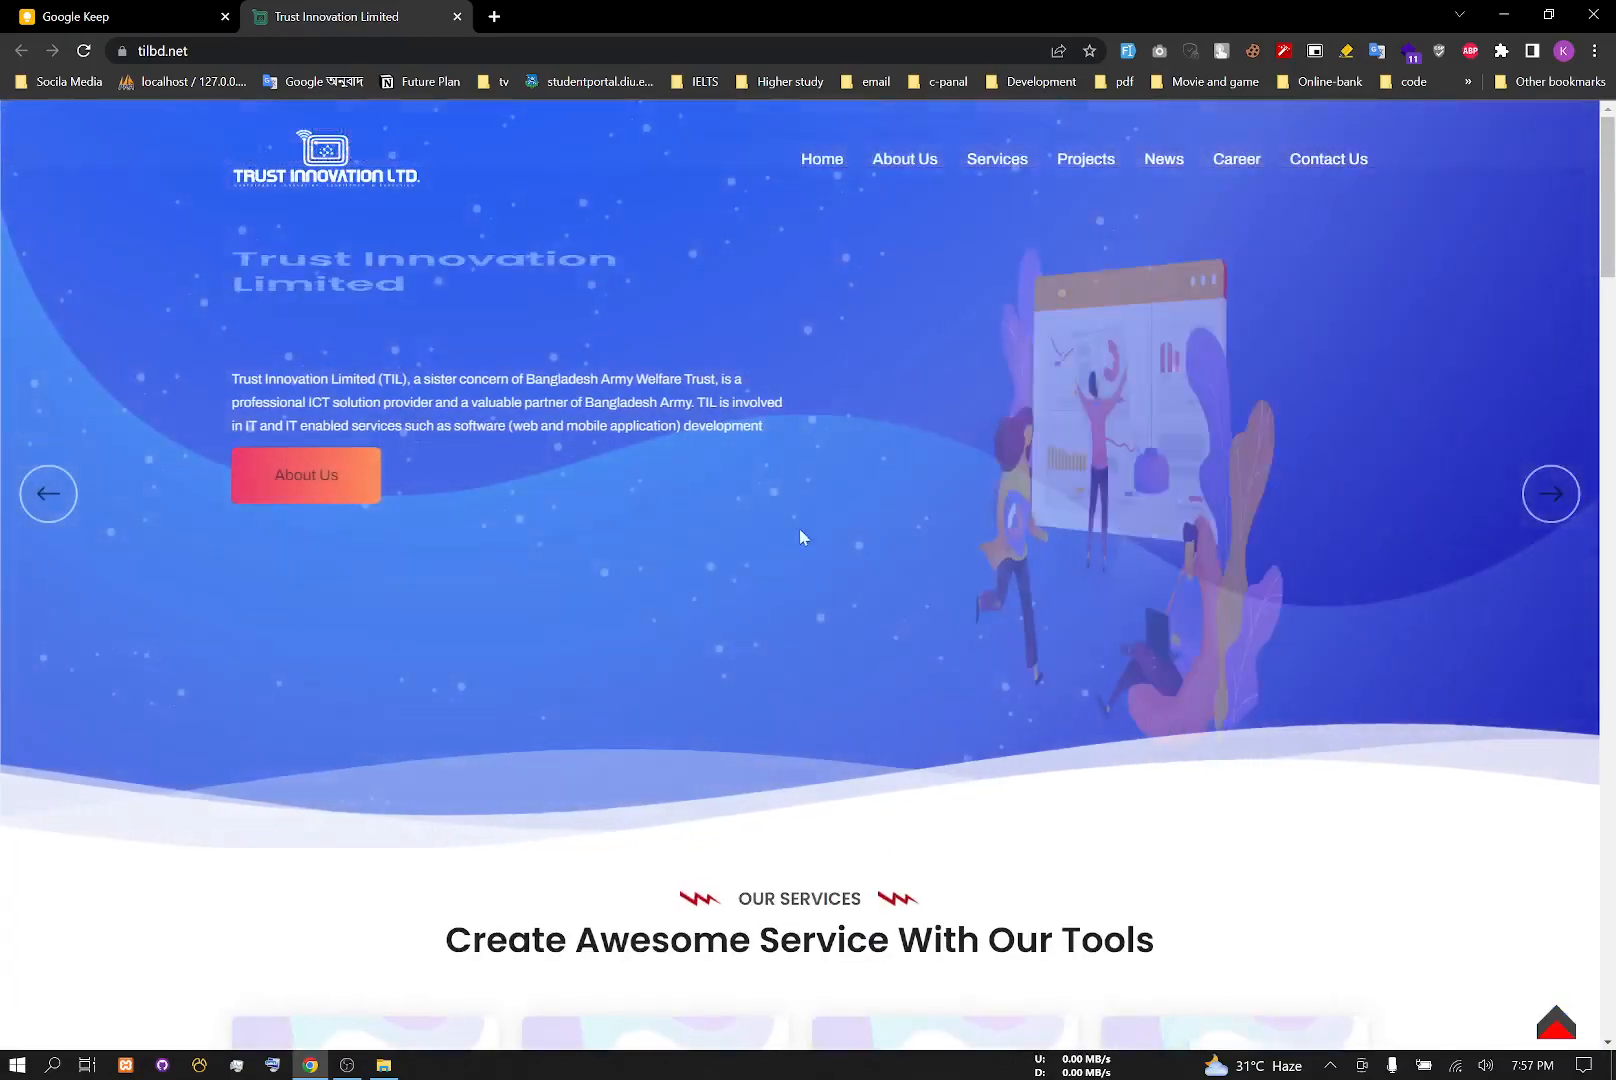
{"action": "mouse_move", "coordinate": [905, 159]}
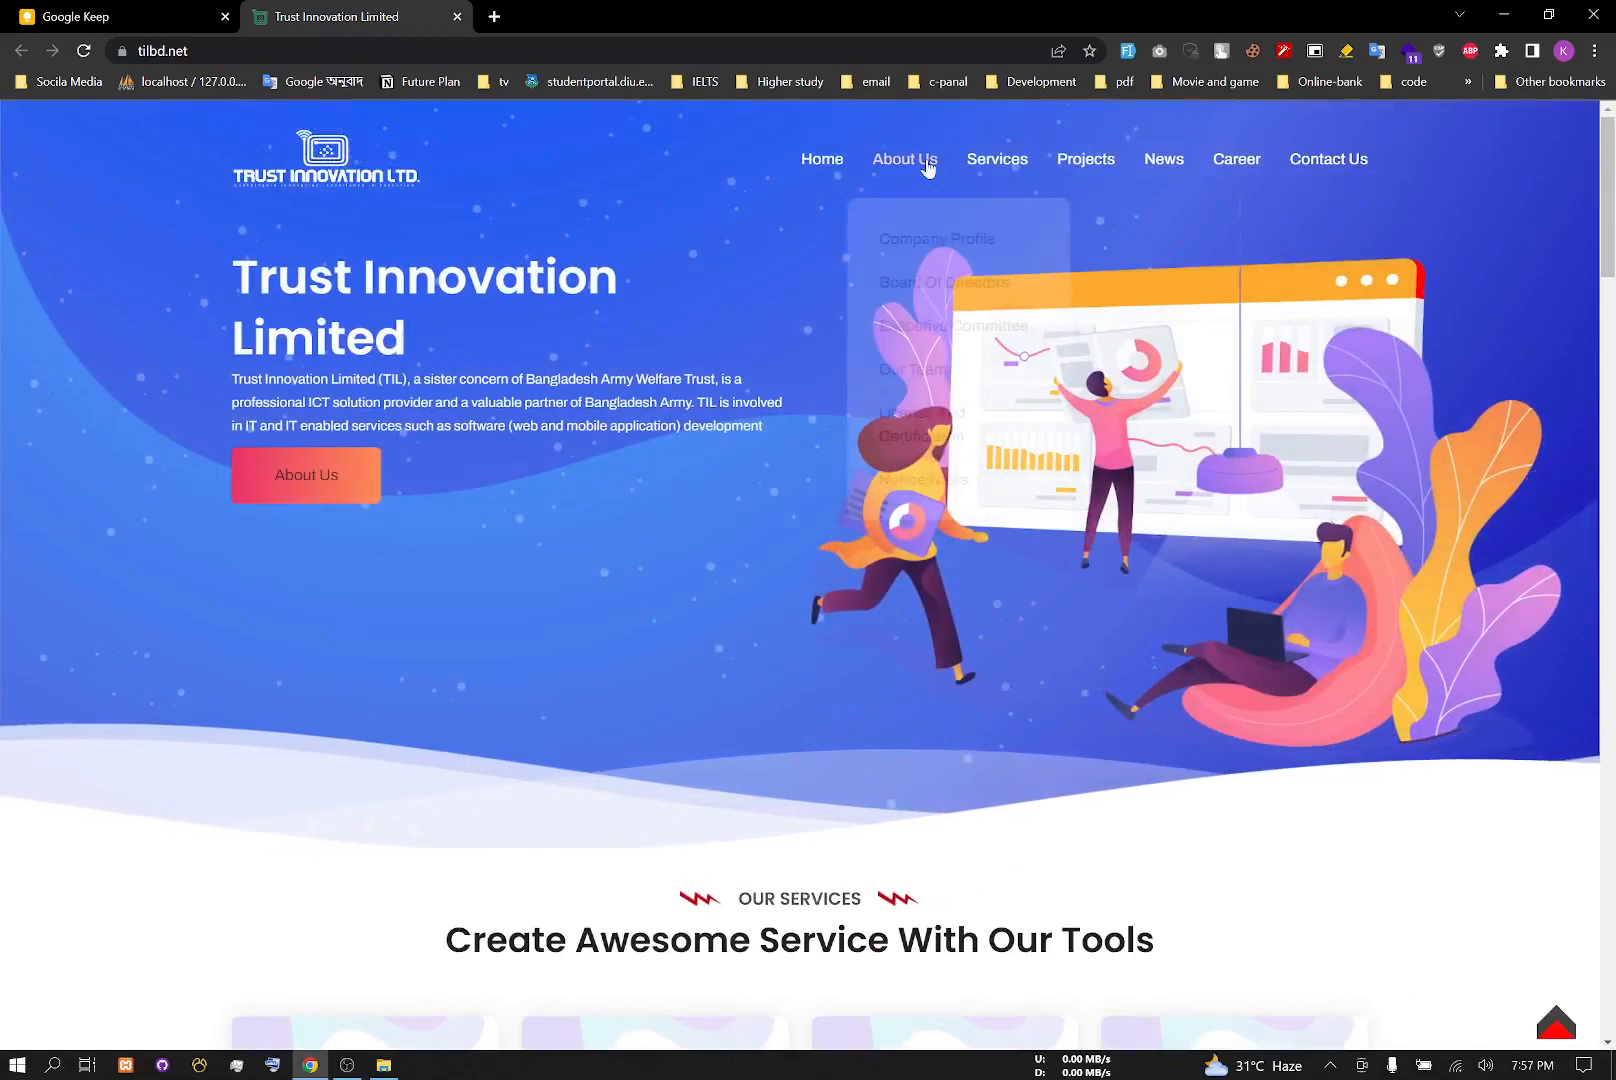
Step: Read the Company Profile page, scrolling to the company overview and Vision Statement
{"action": "left_click", "coordinate": [936, 238]}
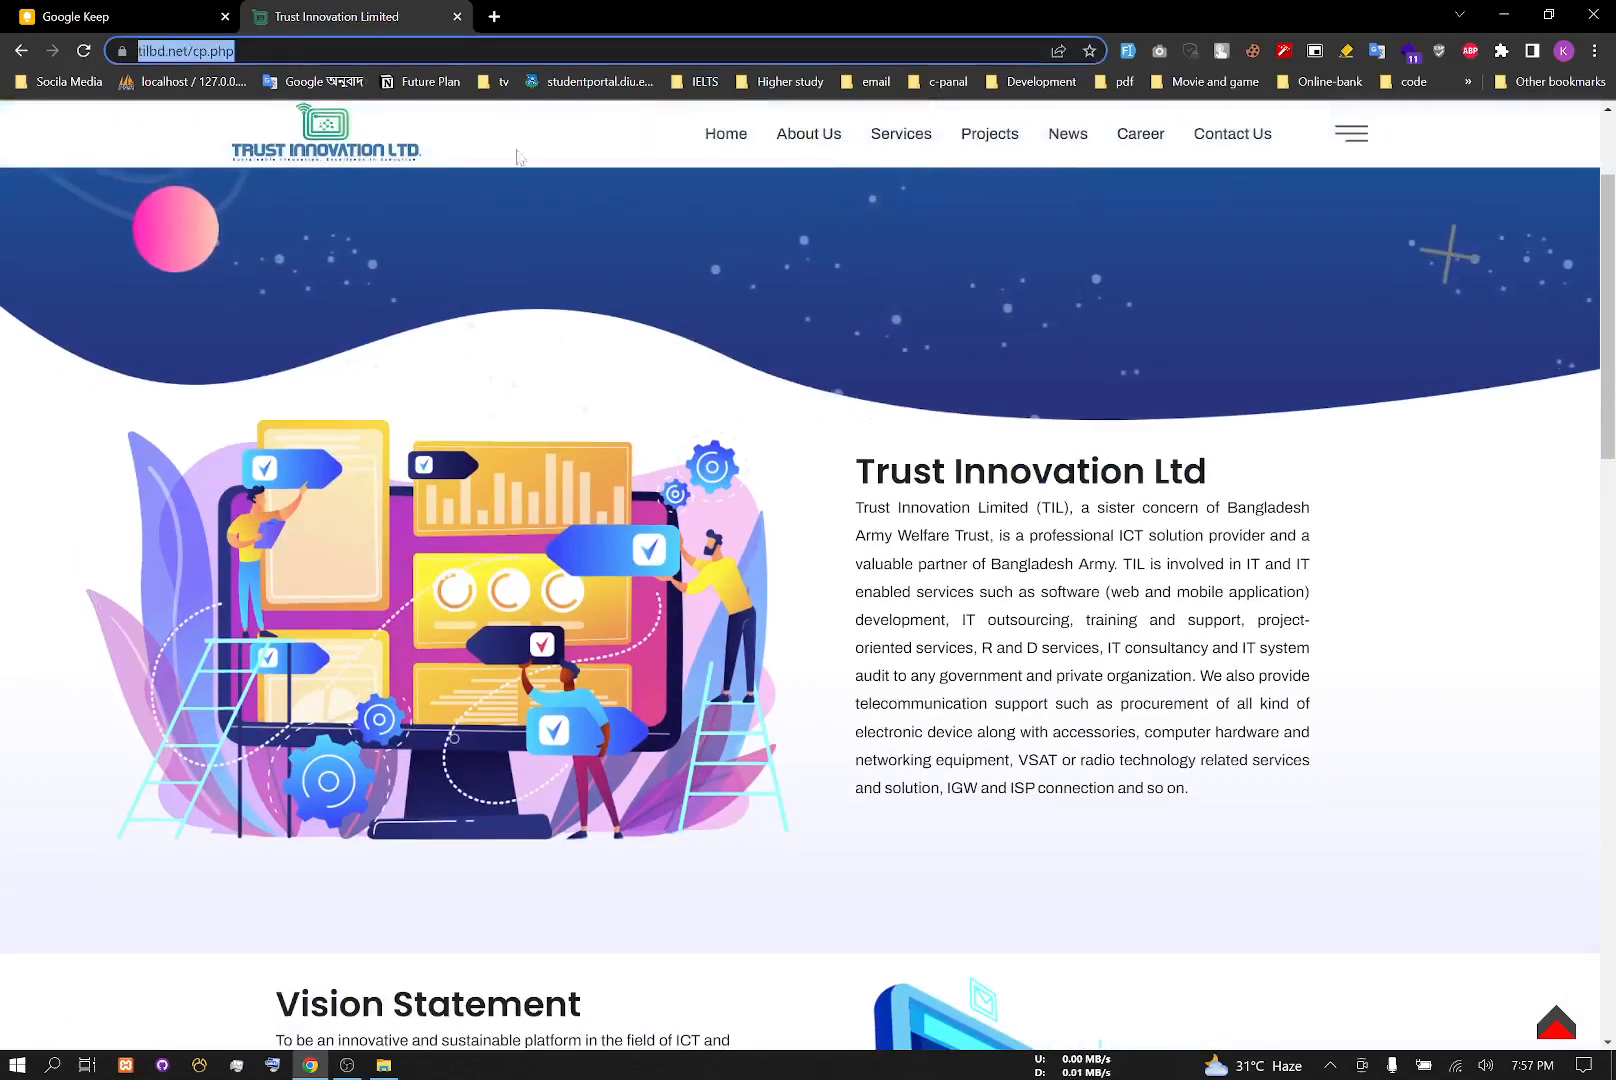
{"action": "scroll", "scroll_direction": "down", "scroll_amount": 3}
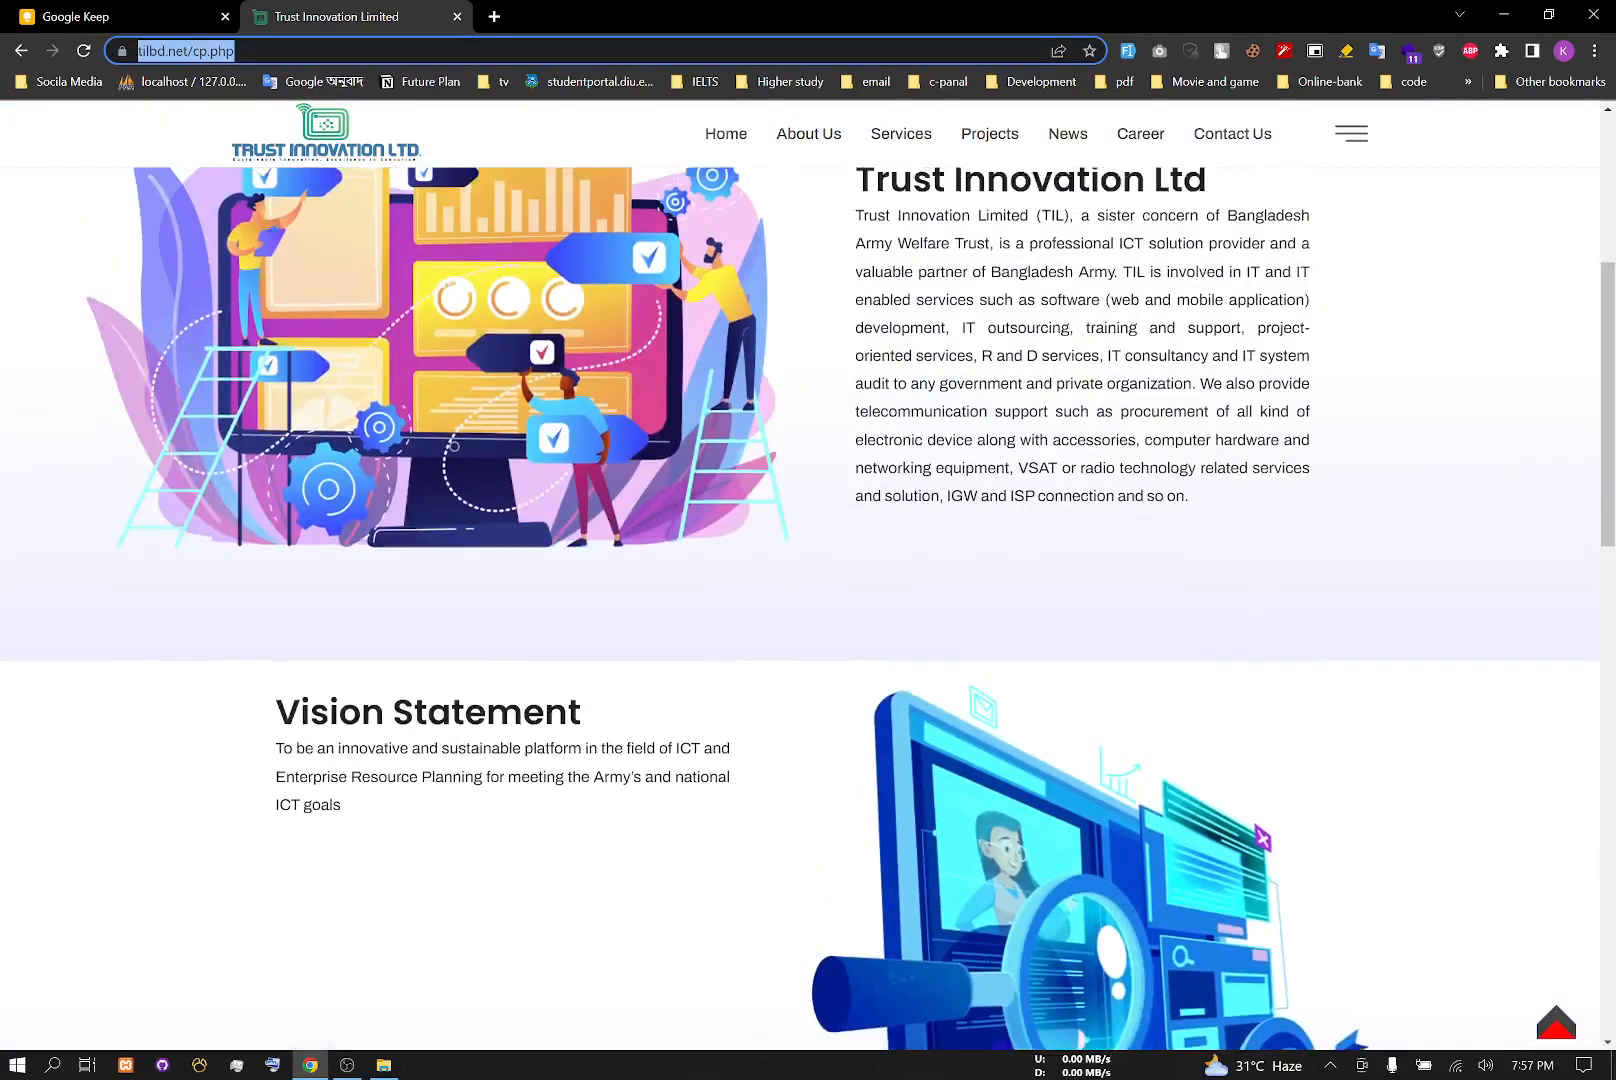
{"action": "scroll", "scroll_direction": "up", "scroll_amount": 3}
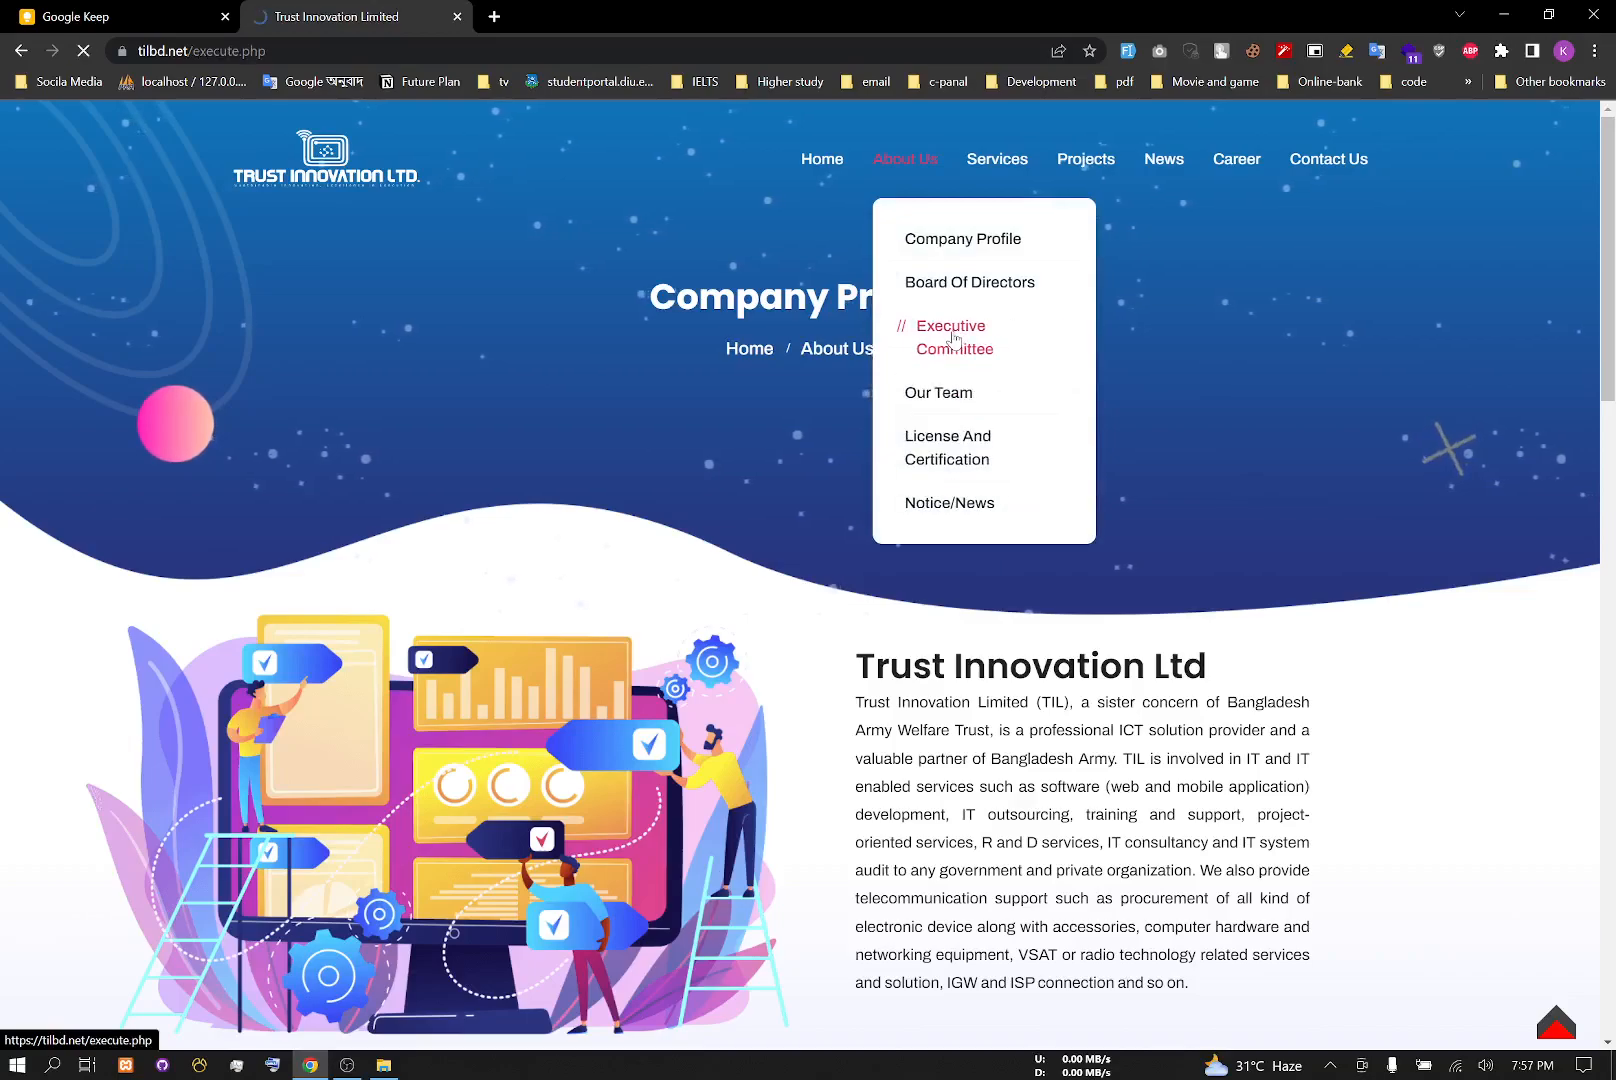
Step: Follow Executive Committee back to the homepage and scroll through latest works, statistics and news
{"action": "left_click", "coordinate": [949, 337]}
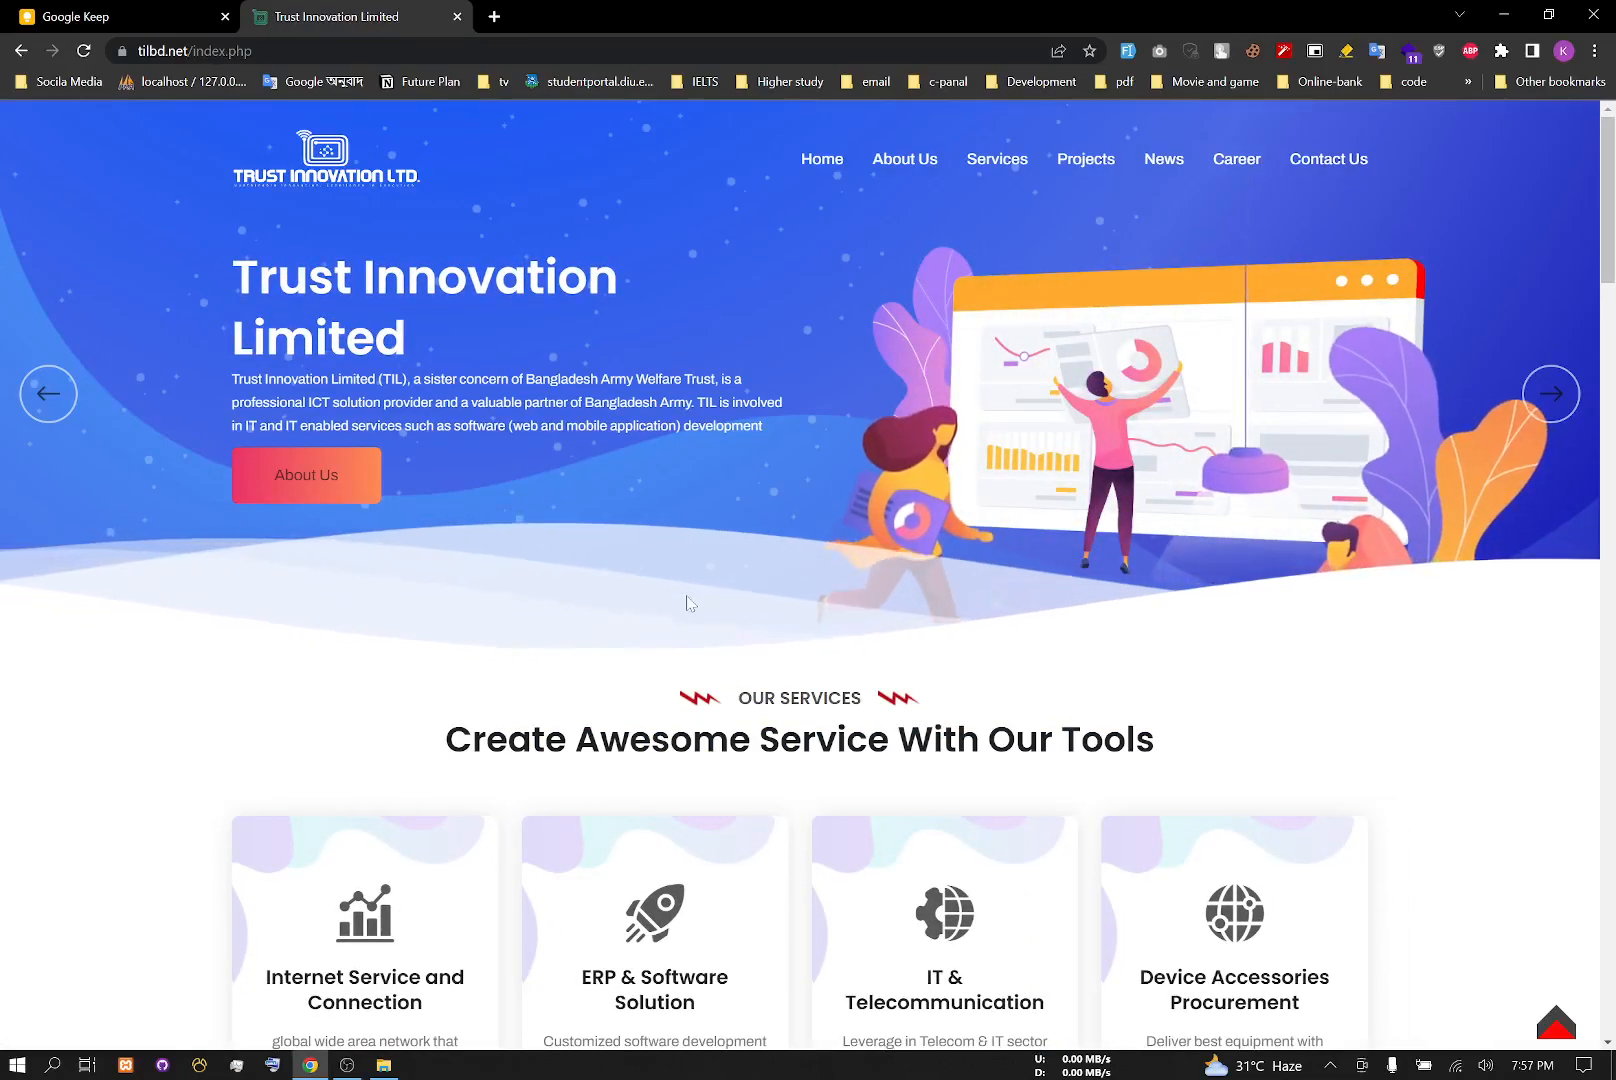
{"action": "scroll", "scroll_direction": "up", "scroll_amount": 3}
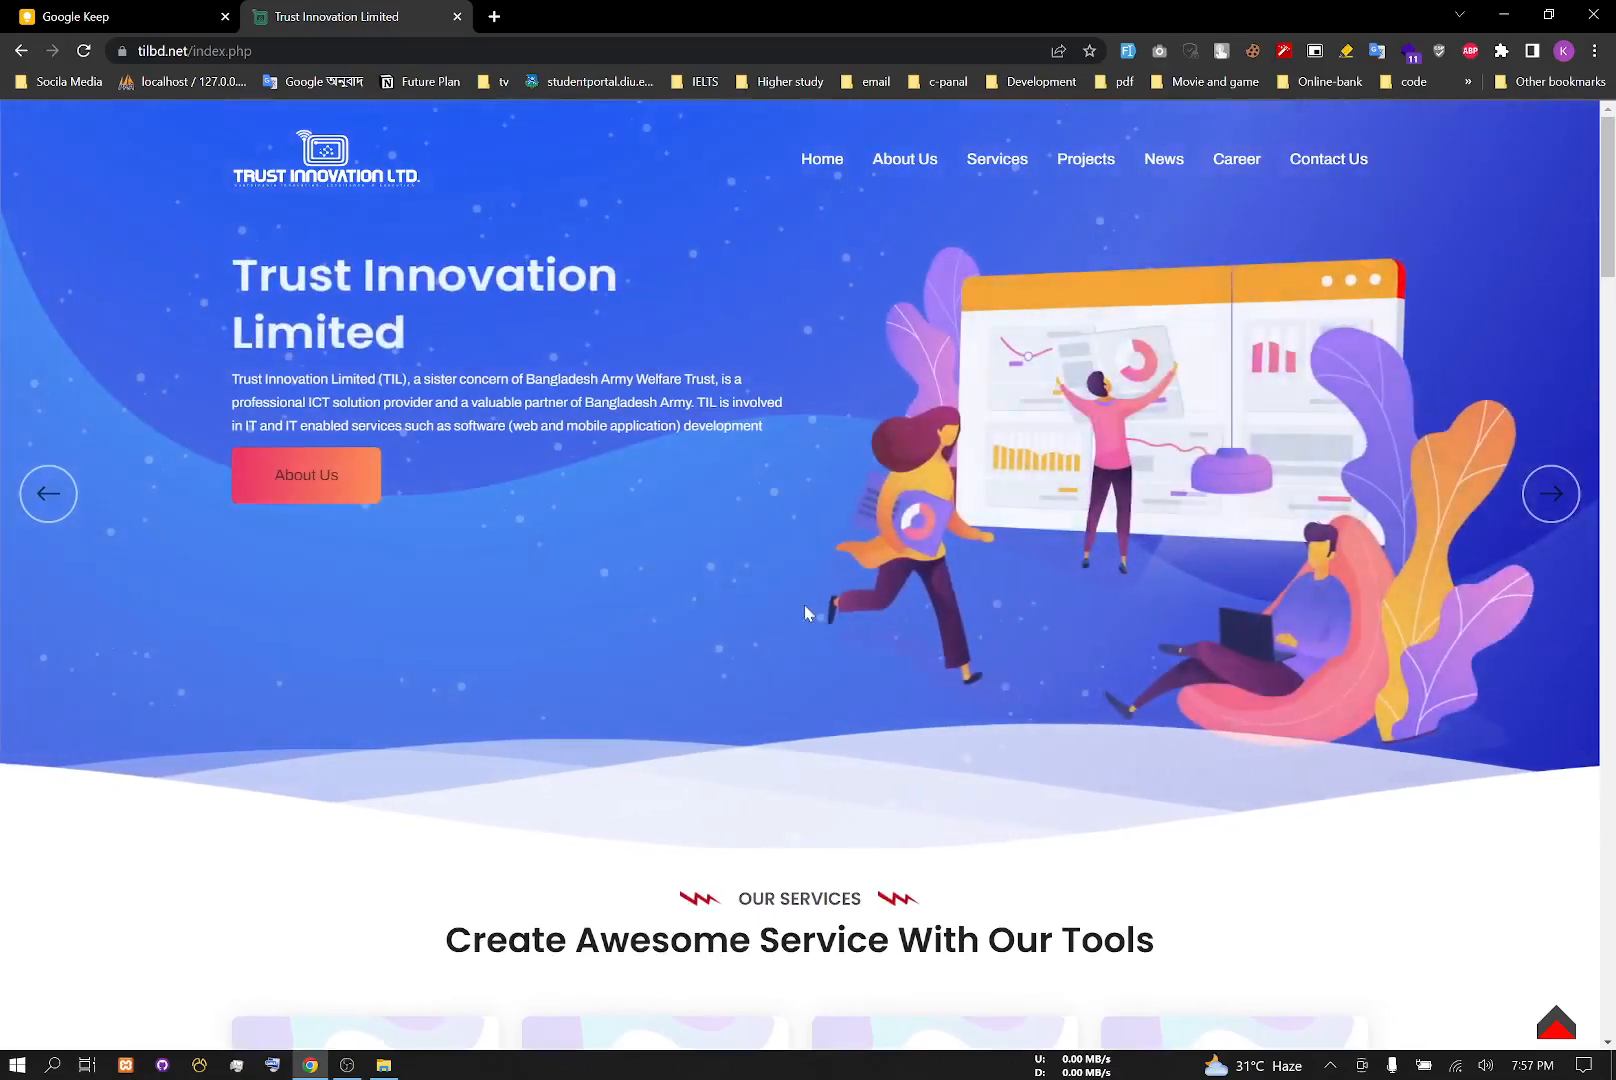
{"action": "scroll", "scroll_direction": "down", "scroll_amount": 3}
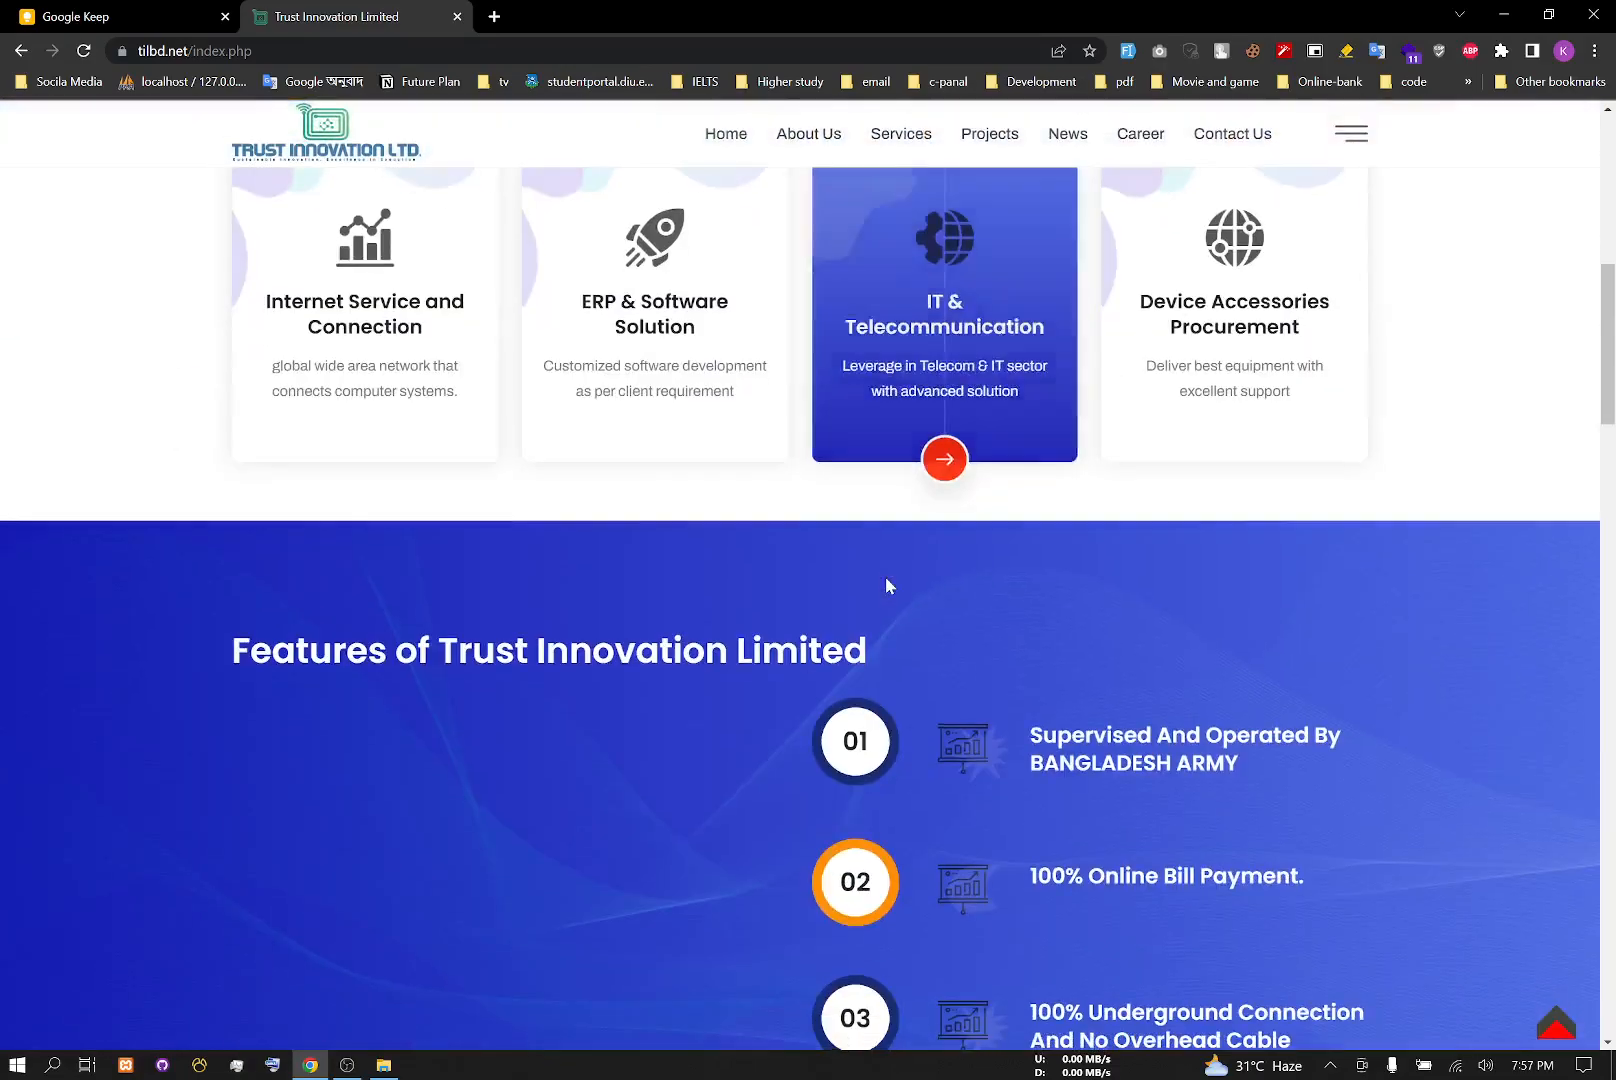
{"action": "scroll", "scroll_direction": "down", "scroll_amount": 3}
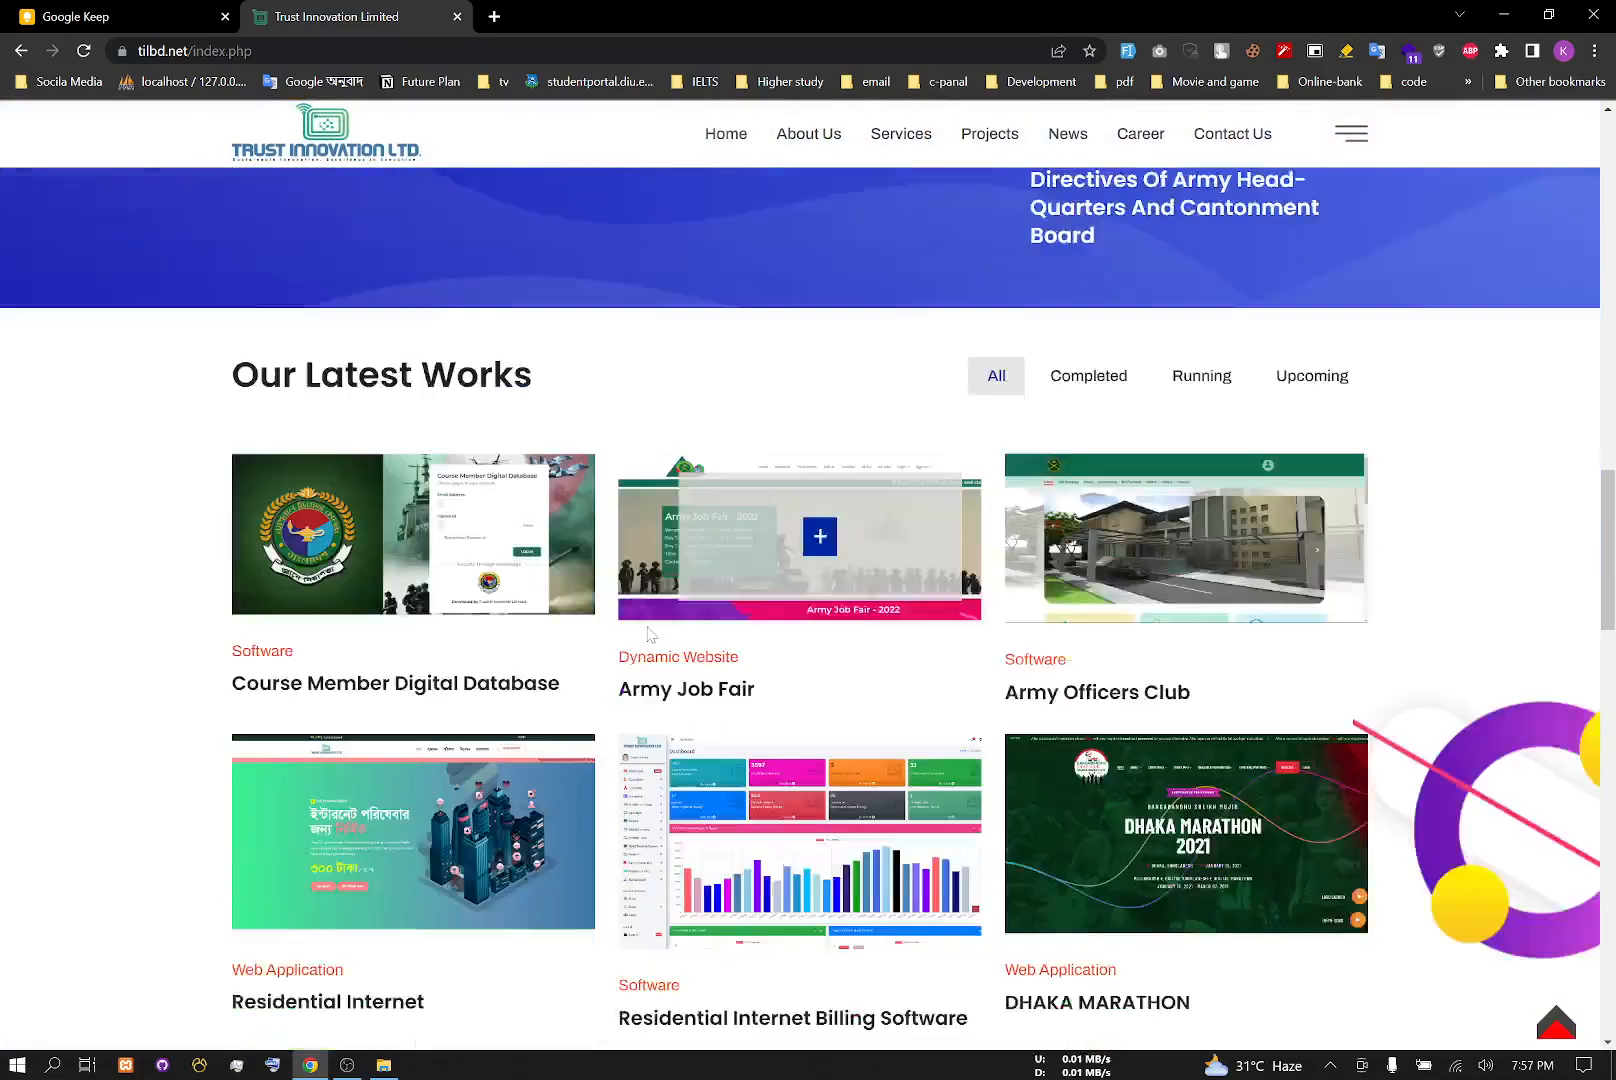
{"action": "scroll", "scroll_direction": "down", "scroll_amount": 3}
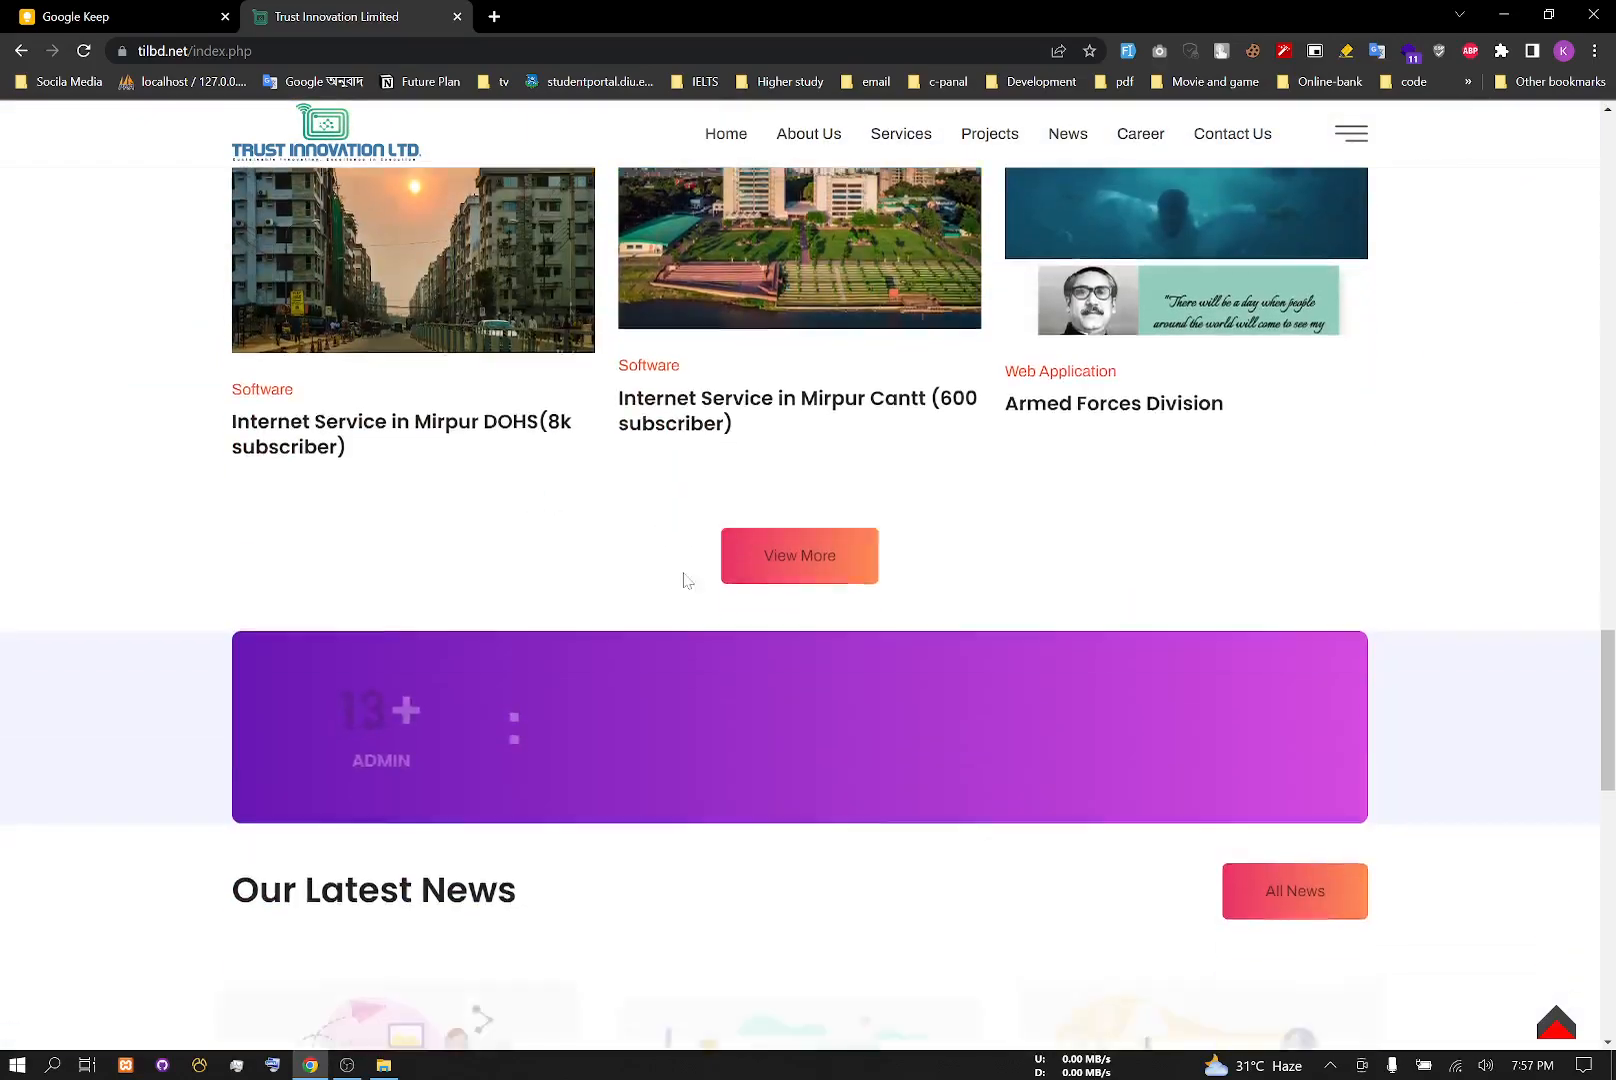
{"action": "scroll", "scroll_direction": "down", "scroll_amount": 3}
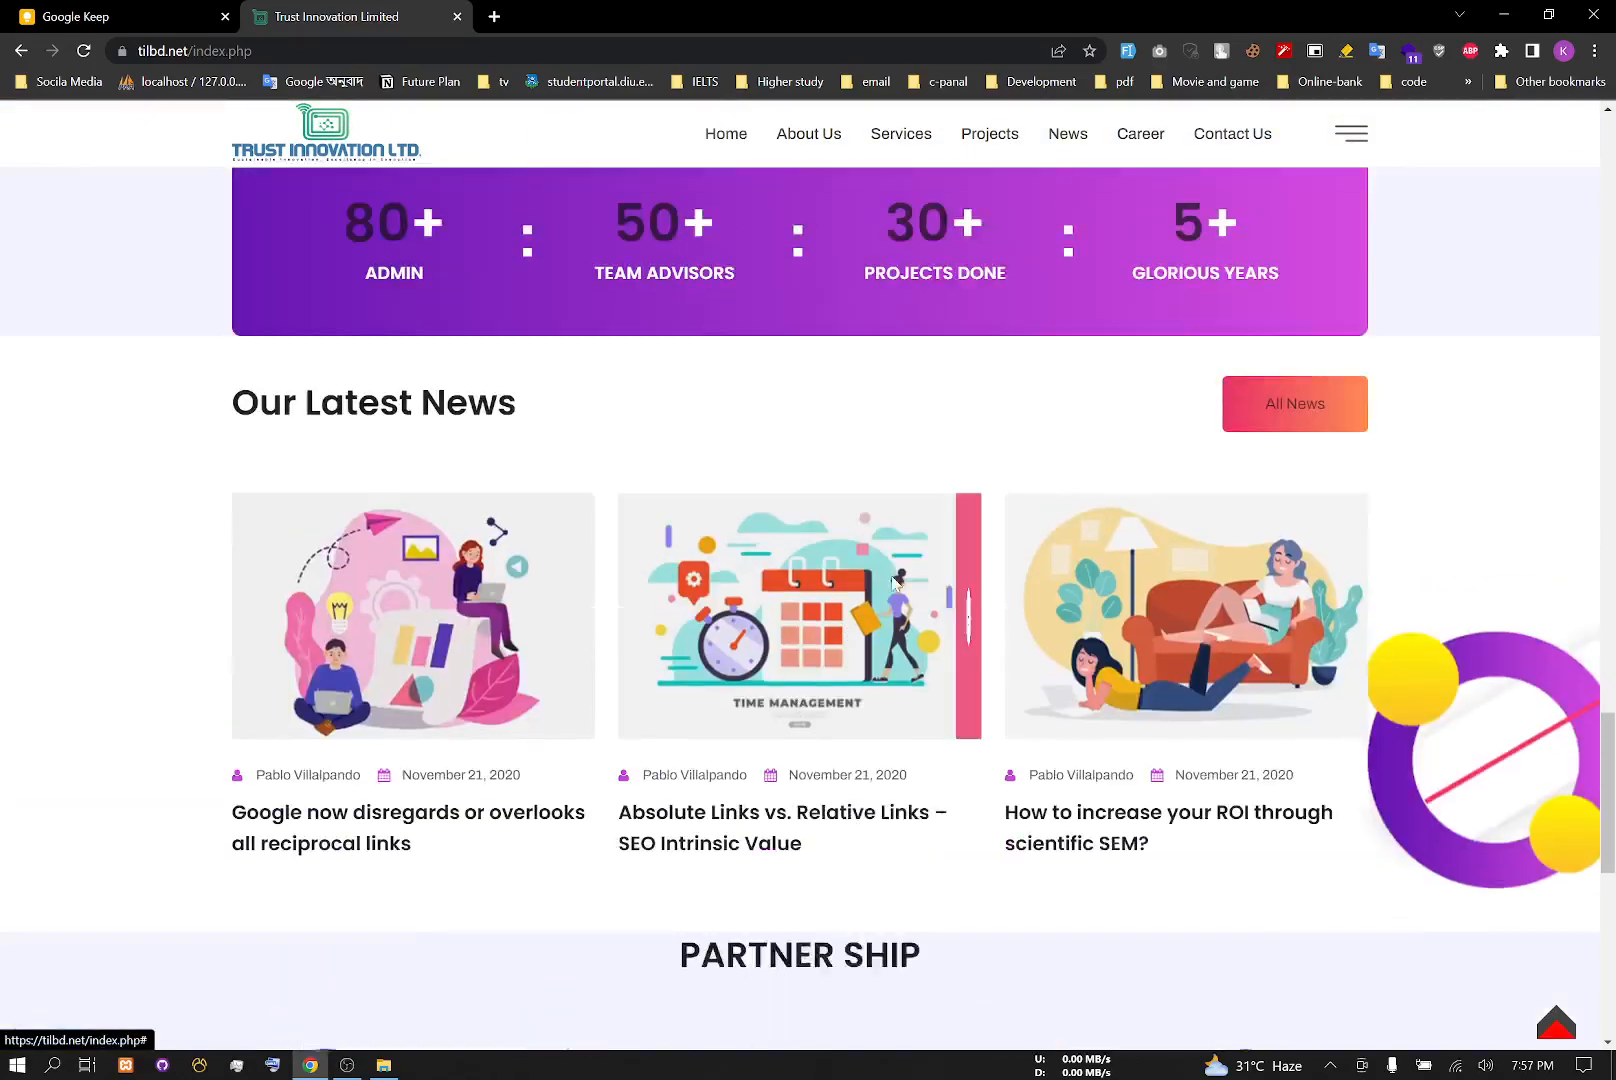
{"action": "scroll", "scroll_direction": "up", "scroll_amount": 3}
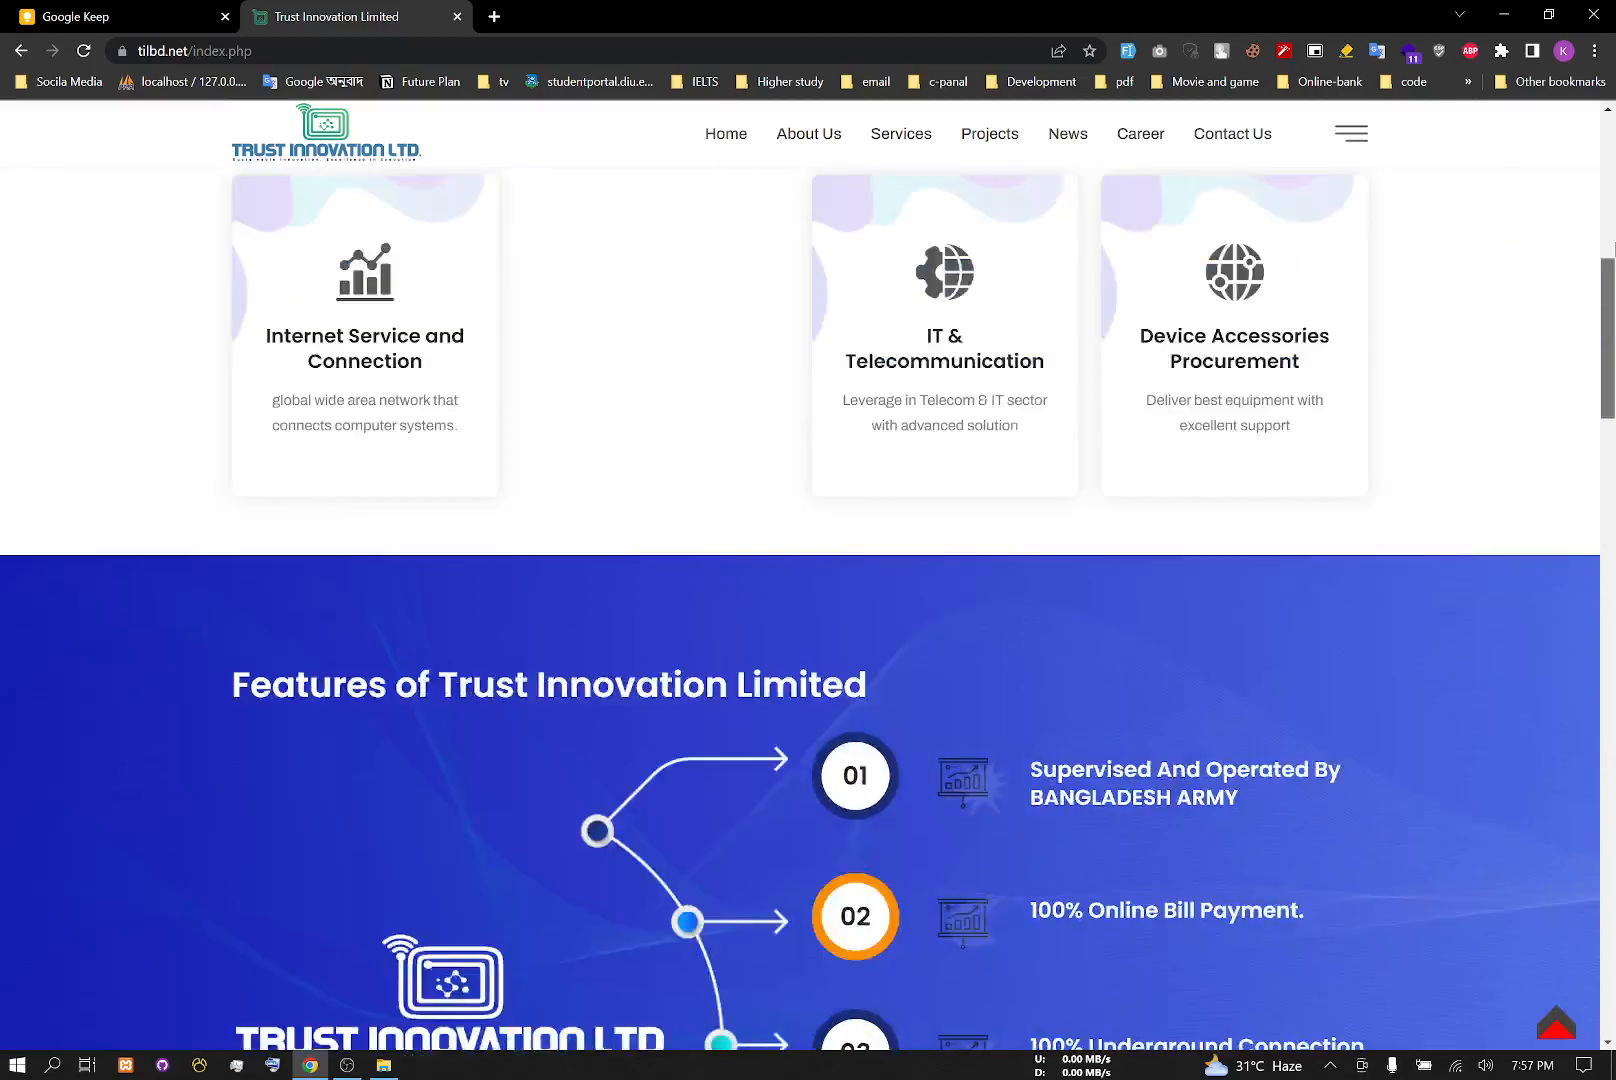
Step: Pass through Contact Us to Services and browse the Geocoding, Maps, Routing and Asset Tracking cards
{"action": "left_click", "coordinate": [1232, 133]}
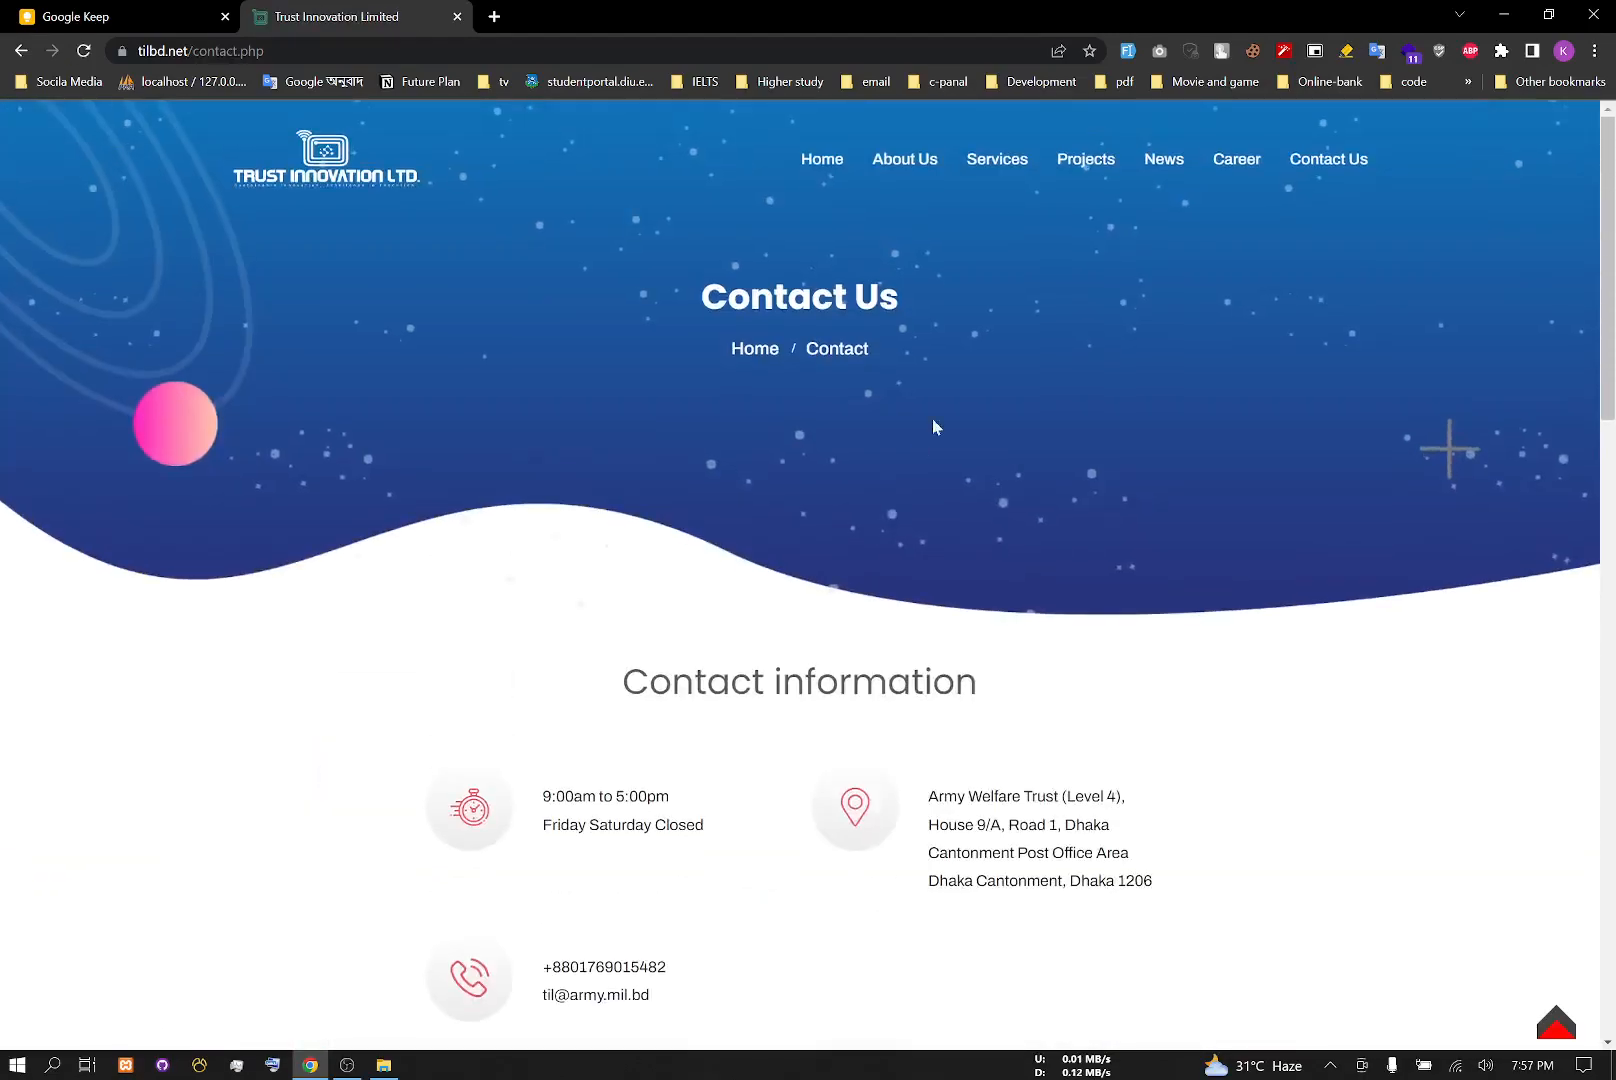
{"action": "left_click", "coordinate": [996, 159]}
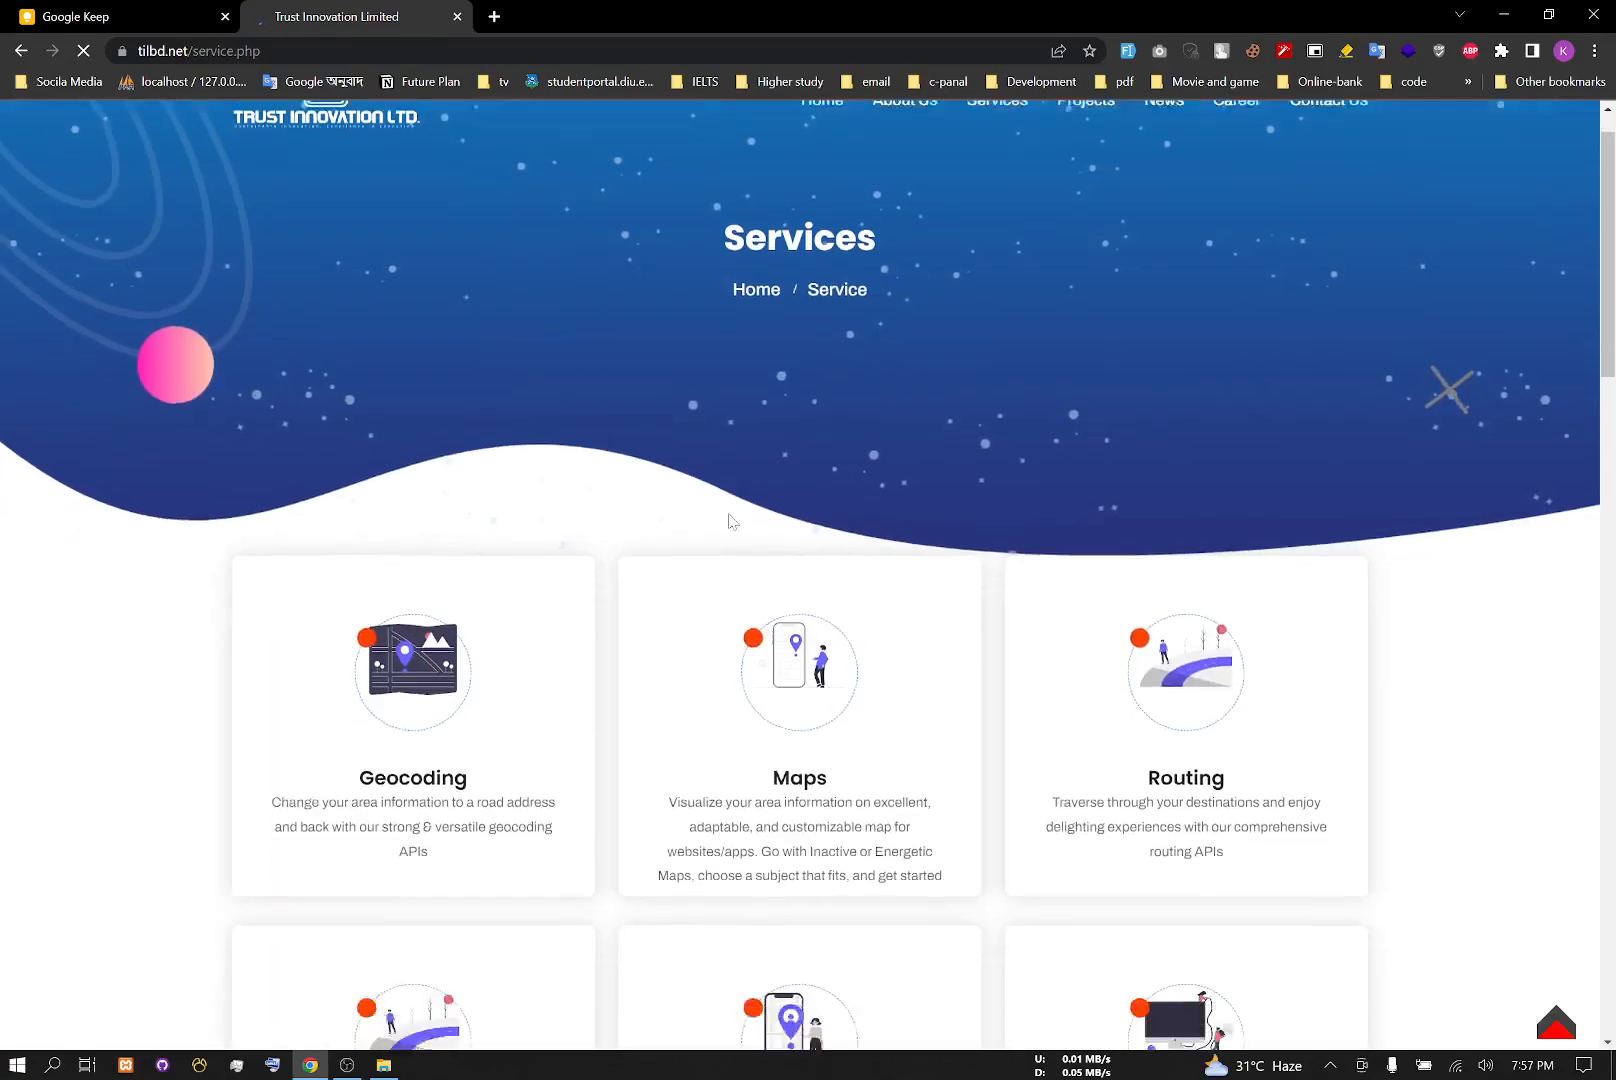
{"action": "scroll", "scroll_direction": "down", "scroll_amount": 3}
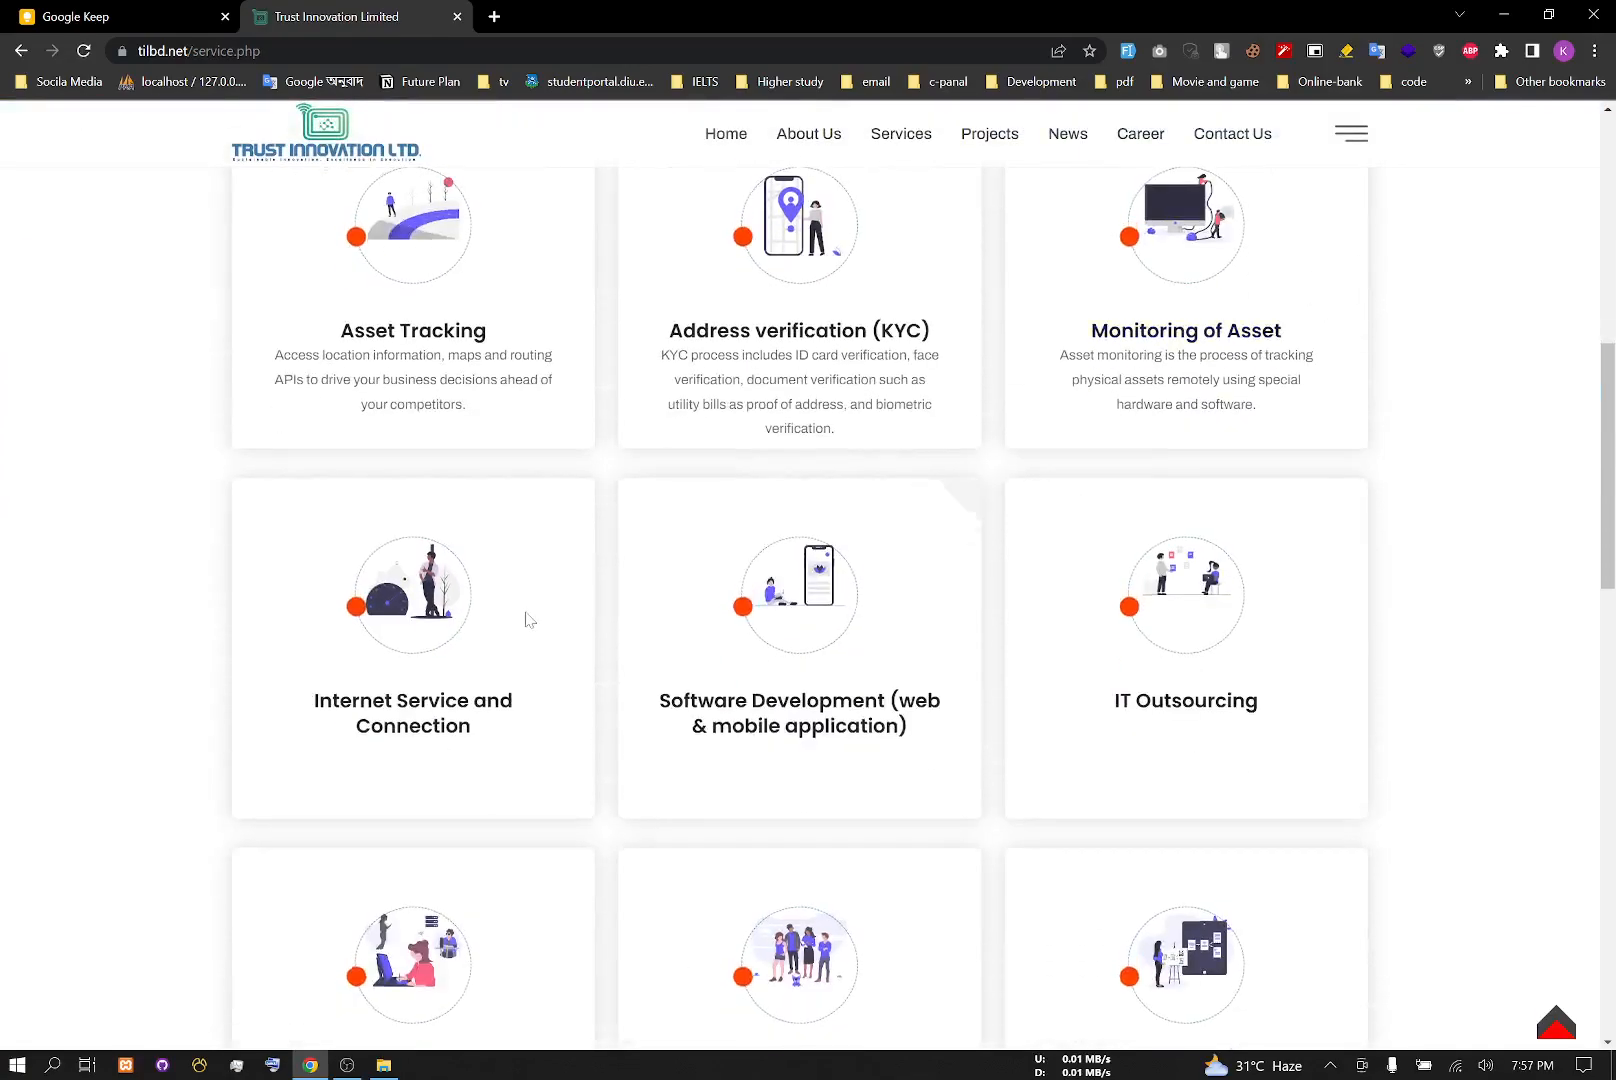
{"action": "scroll", "scroll_direction": "down", "scroll_amount": 3}
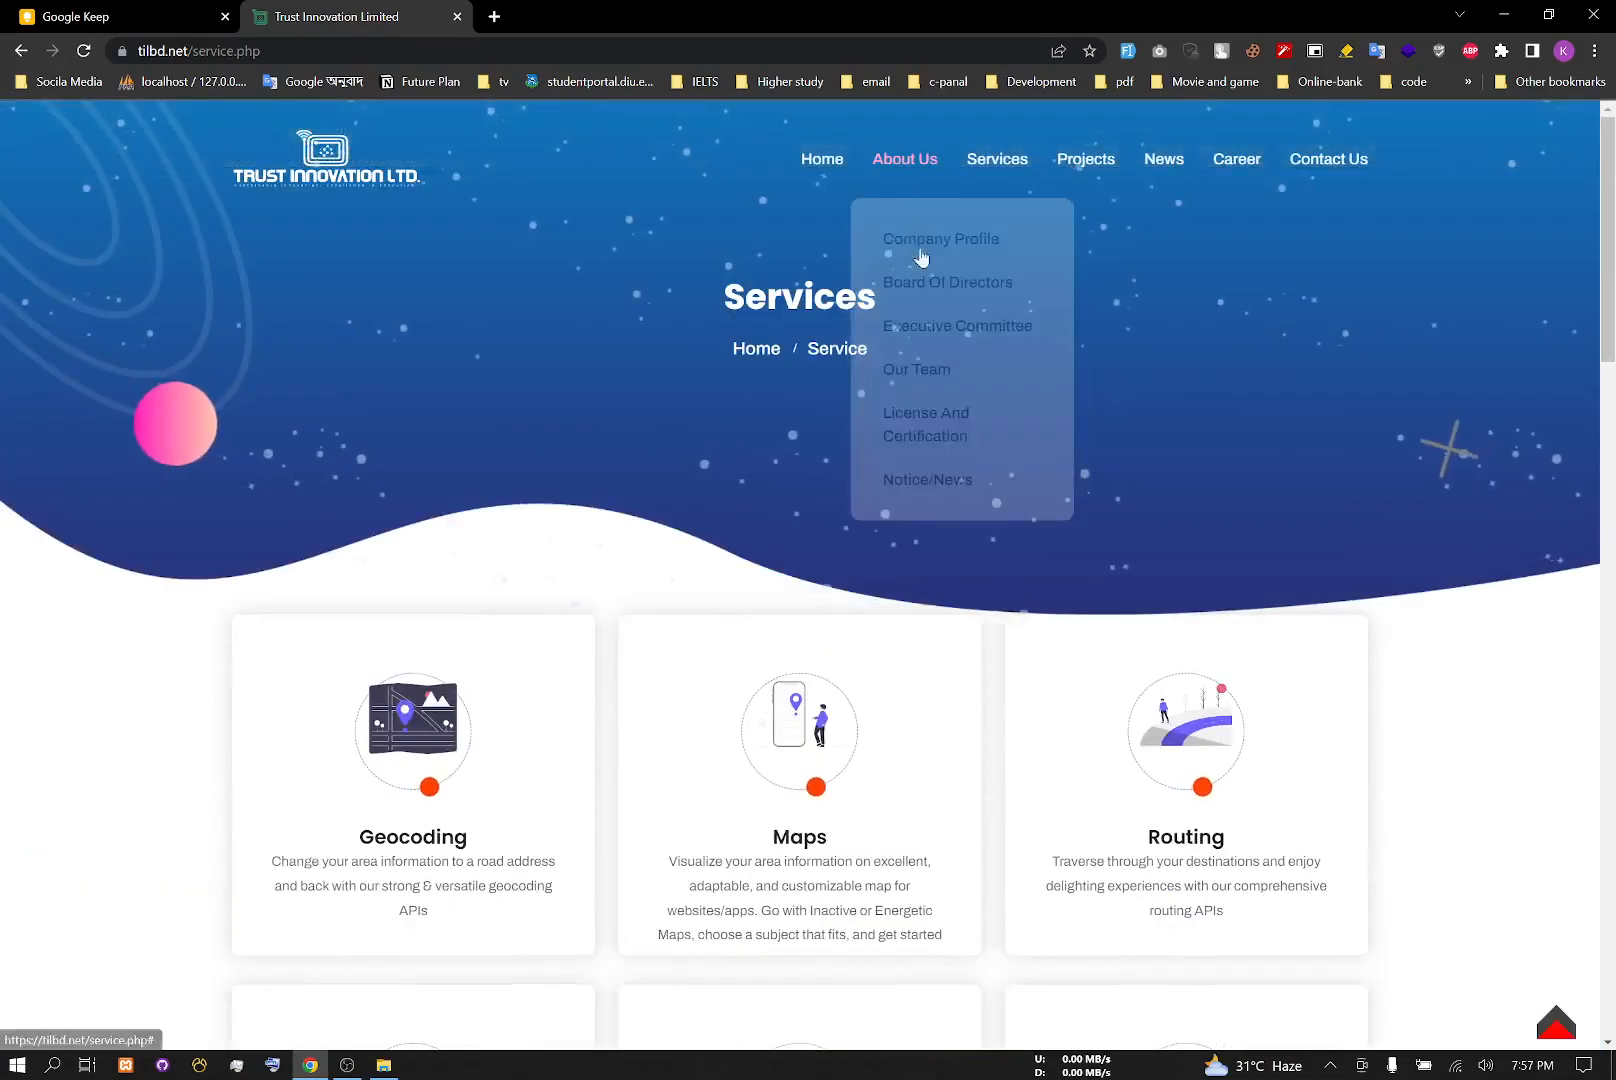
Step: Visit Our Team and Board of Directors, then reach Contact Us and view its form and map
{"action": "left_click", "coordinate": [915, 369]}
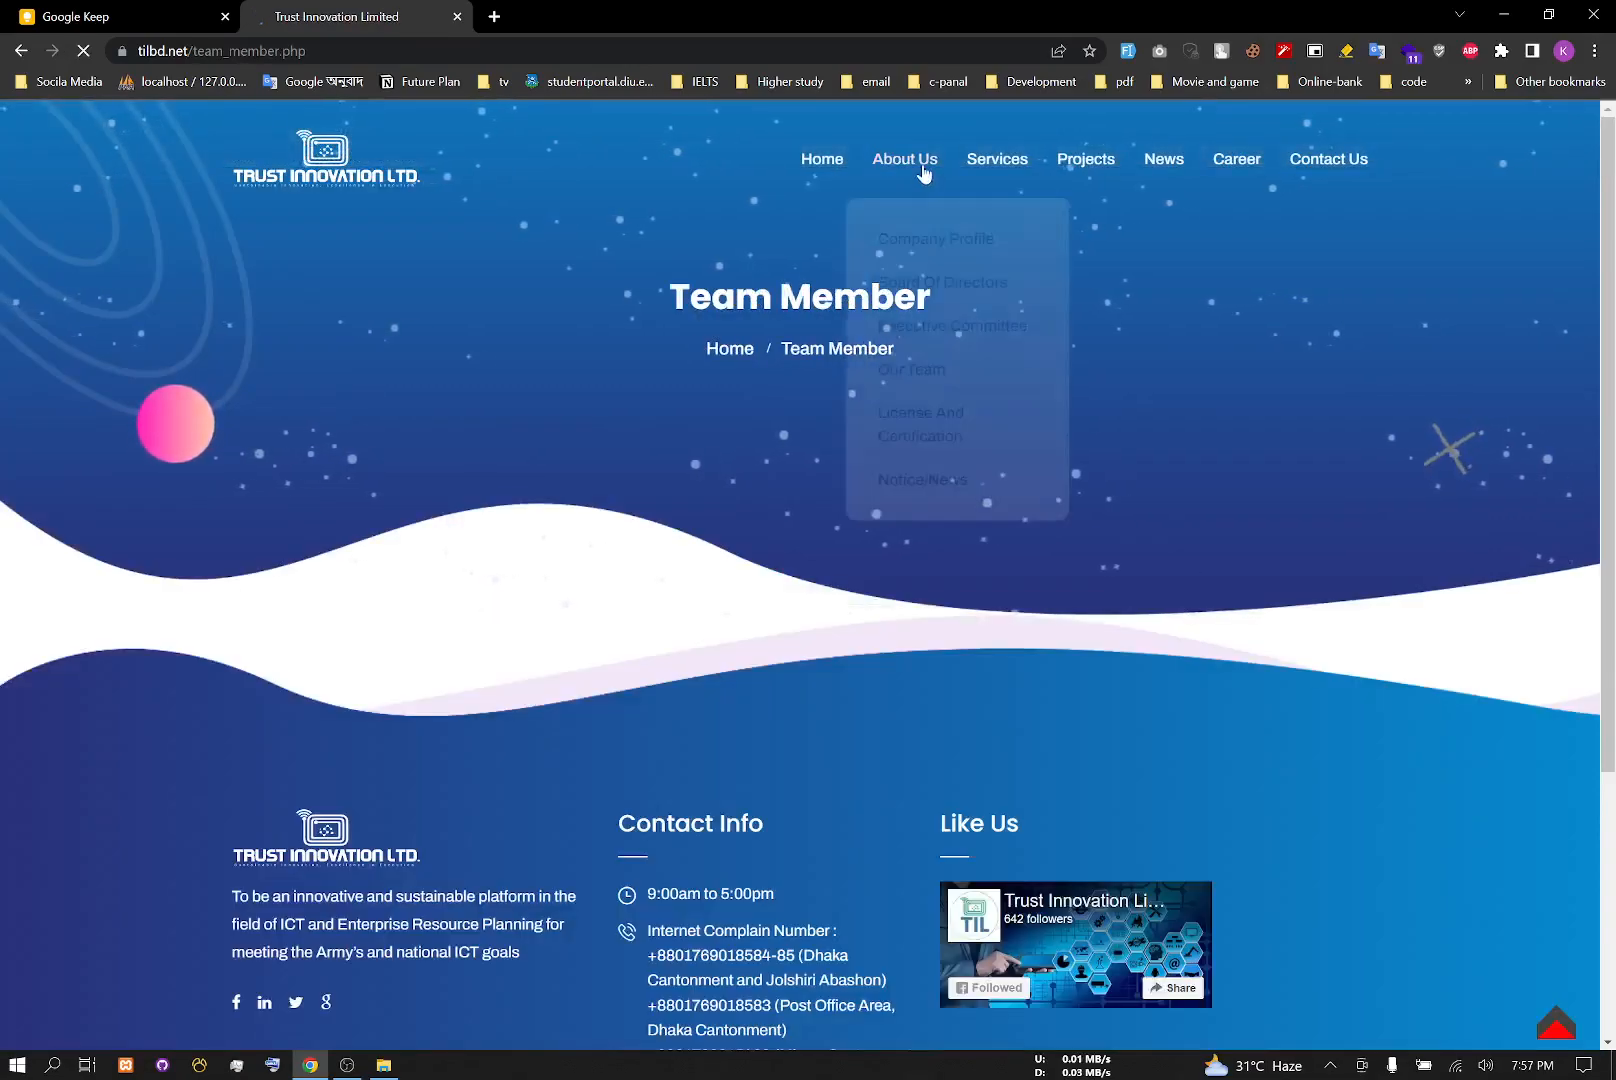
{"action": "left_click", "coordinate": [940, 282]}
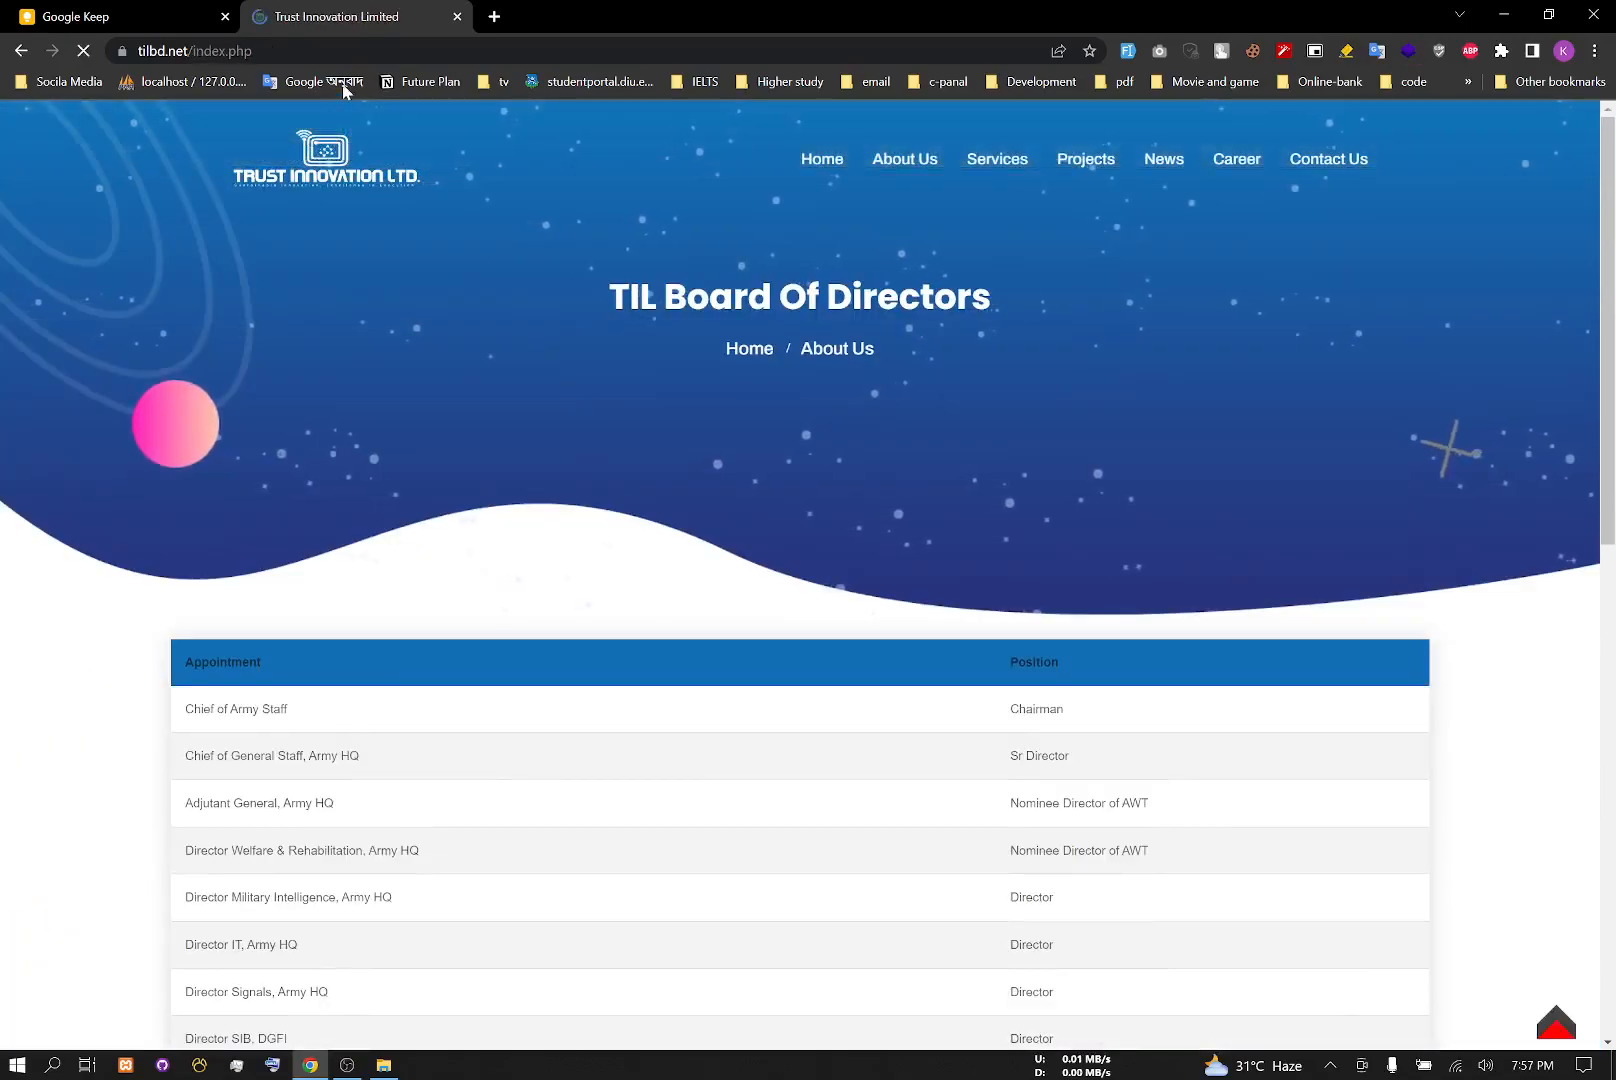
{"action": "left_click", "coordinate": [821, 159]}
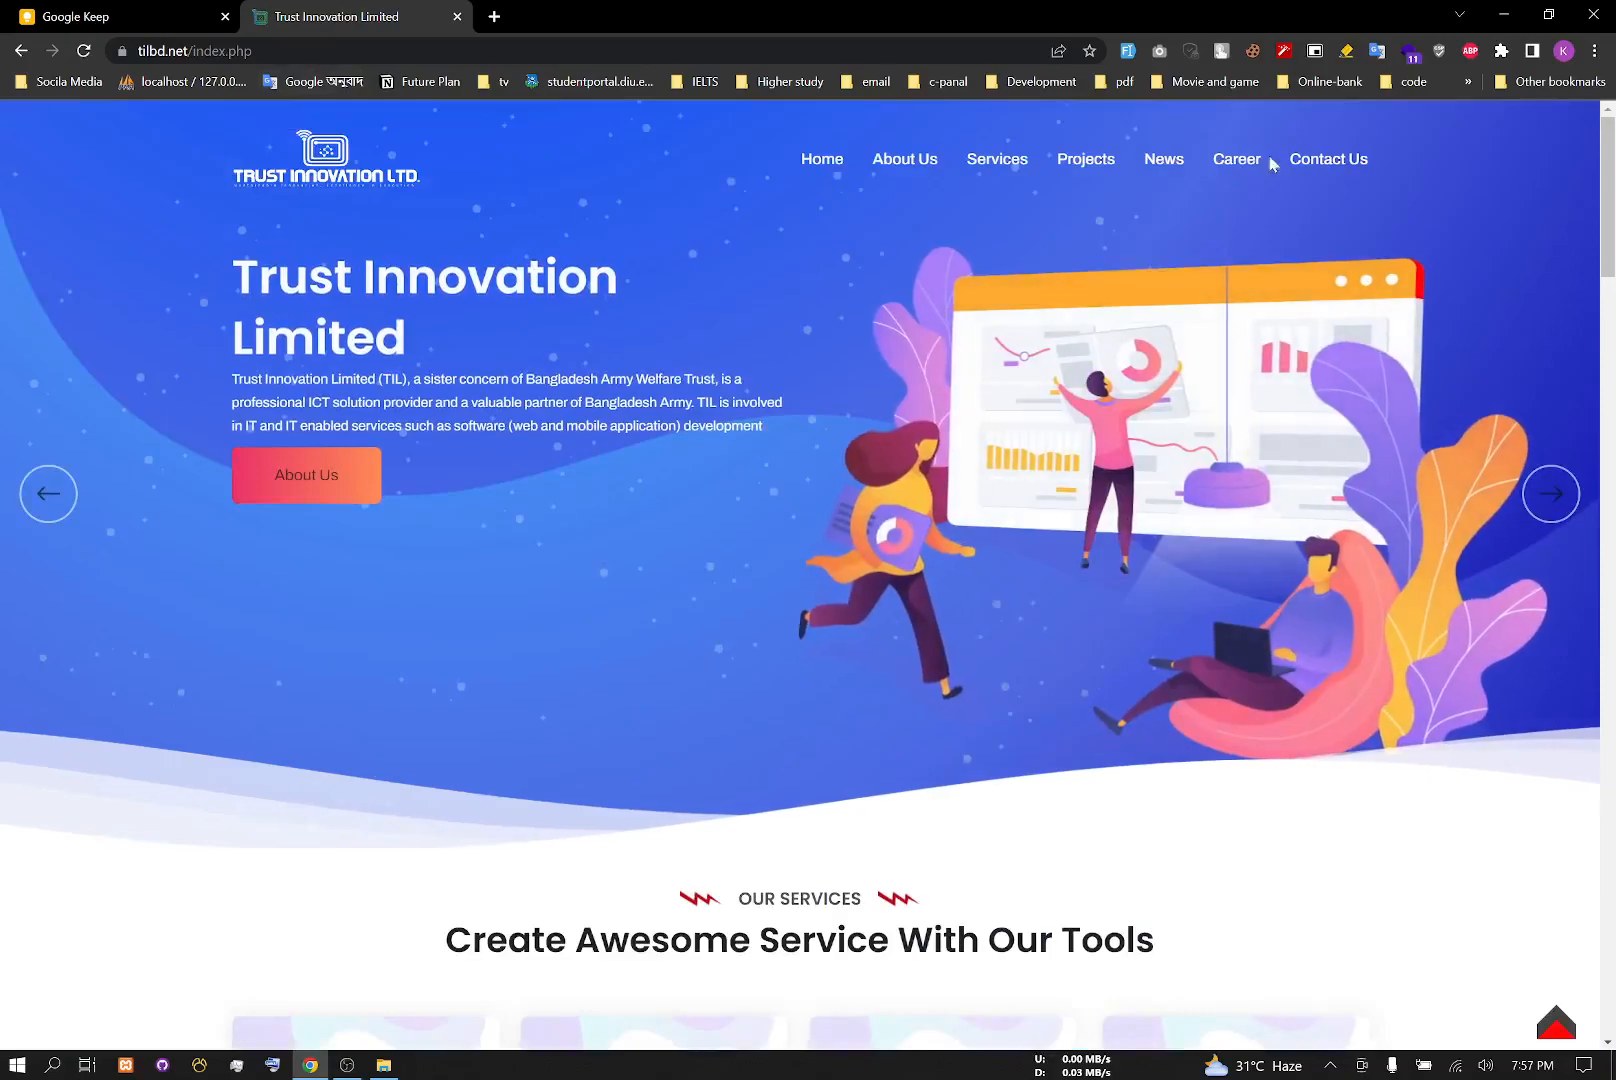
{"action": "left_click", "coordinate": [1327, 159]}
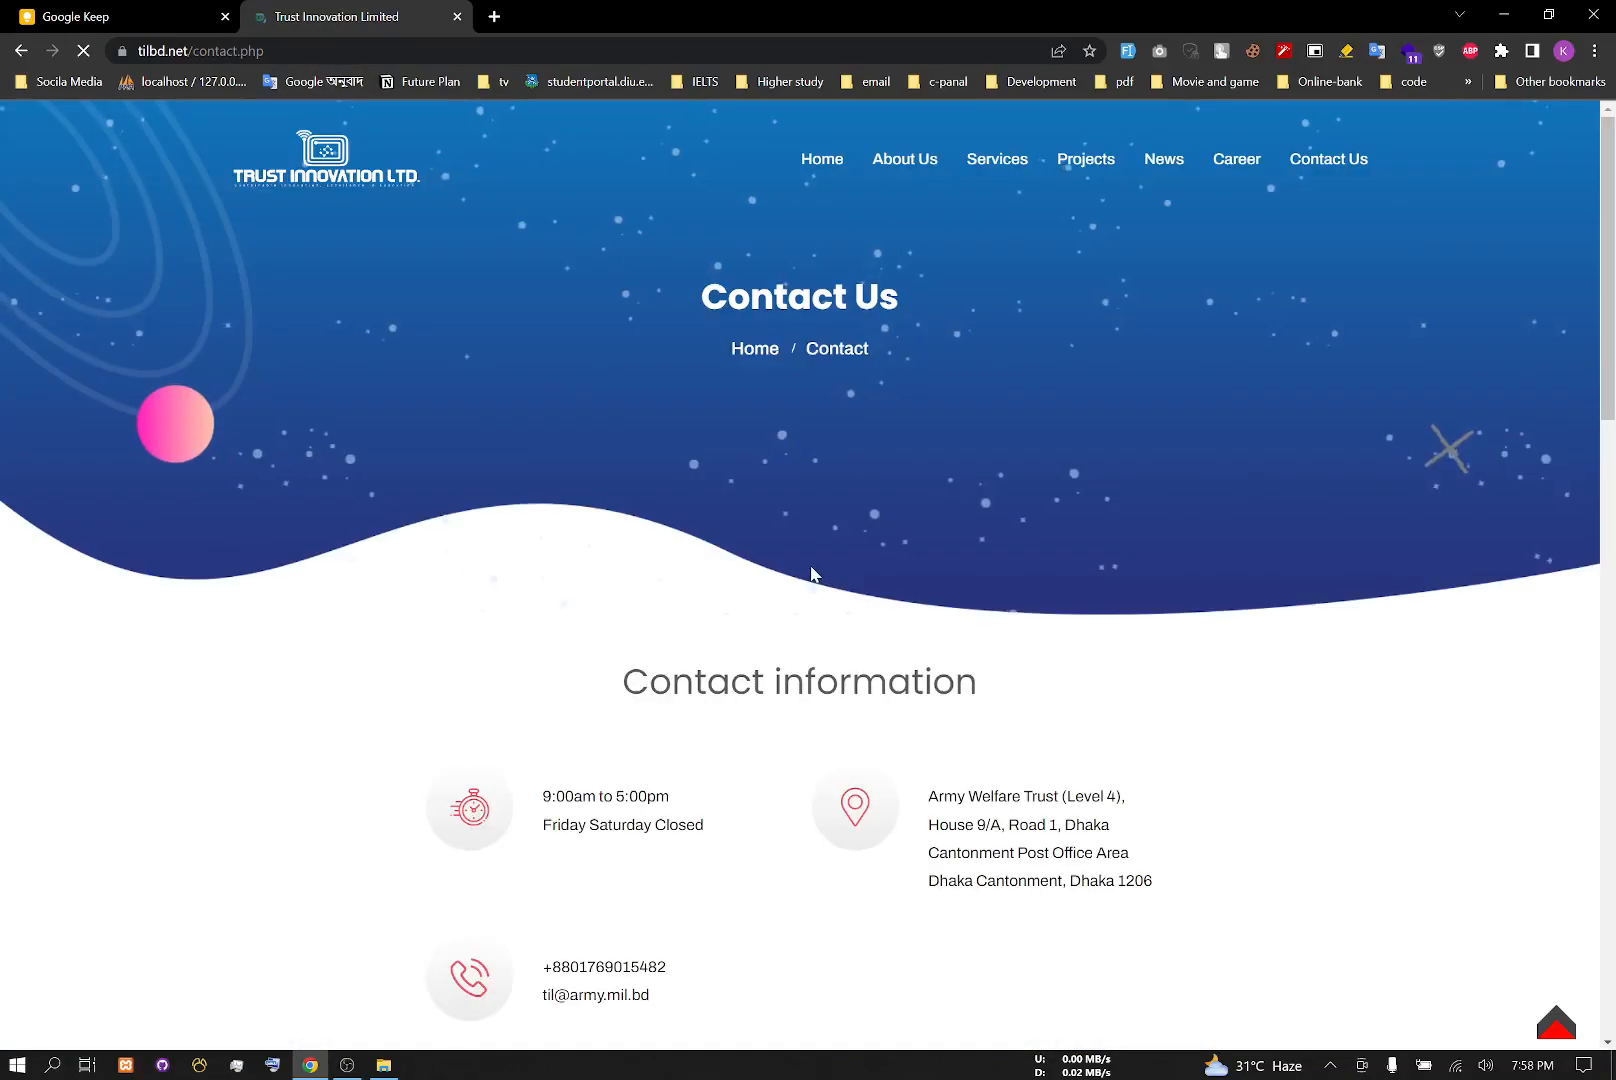
{"action": "scroll", "scroll_direction": "down", "scroll_amount": 3}
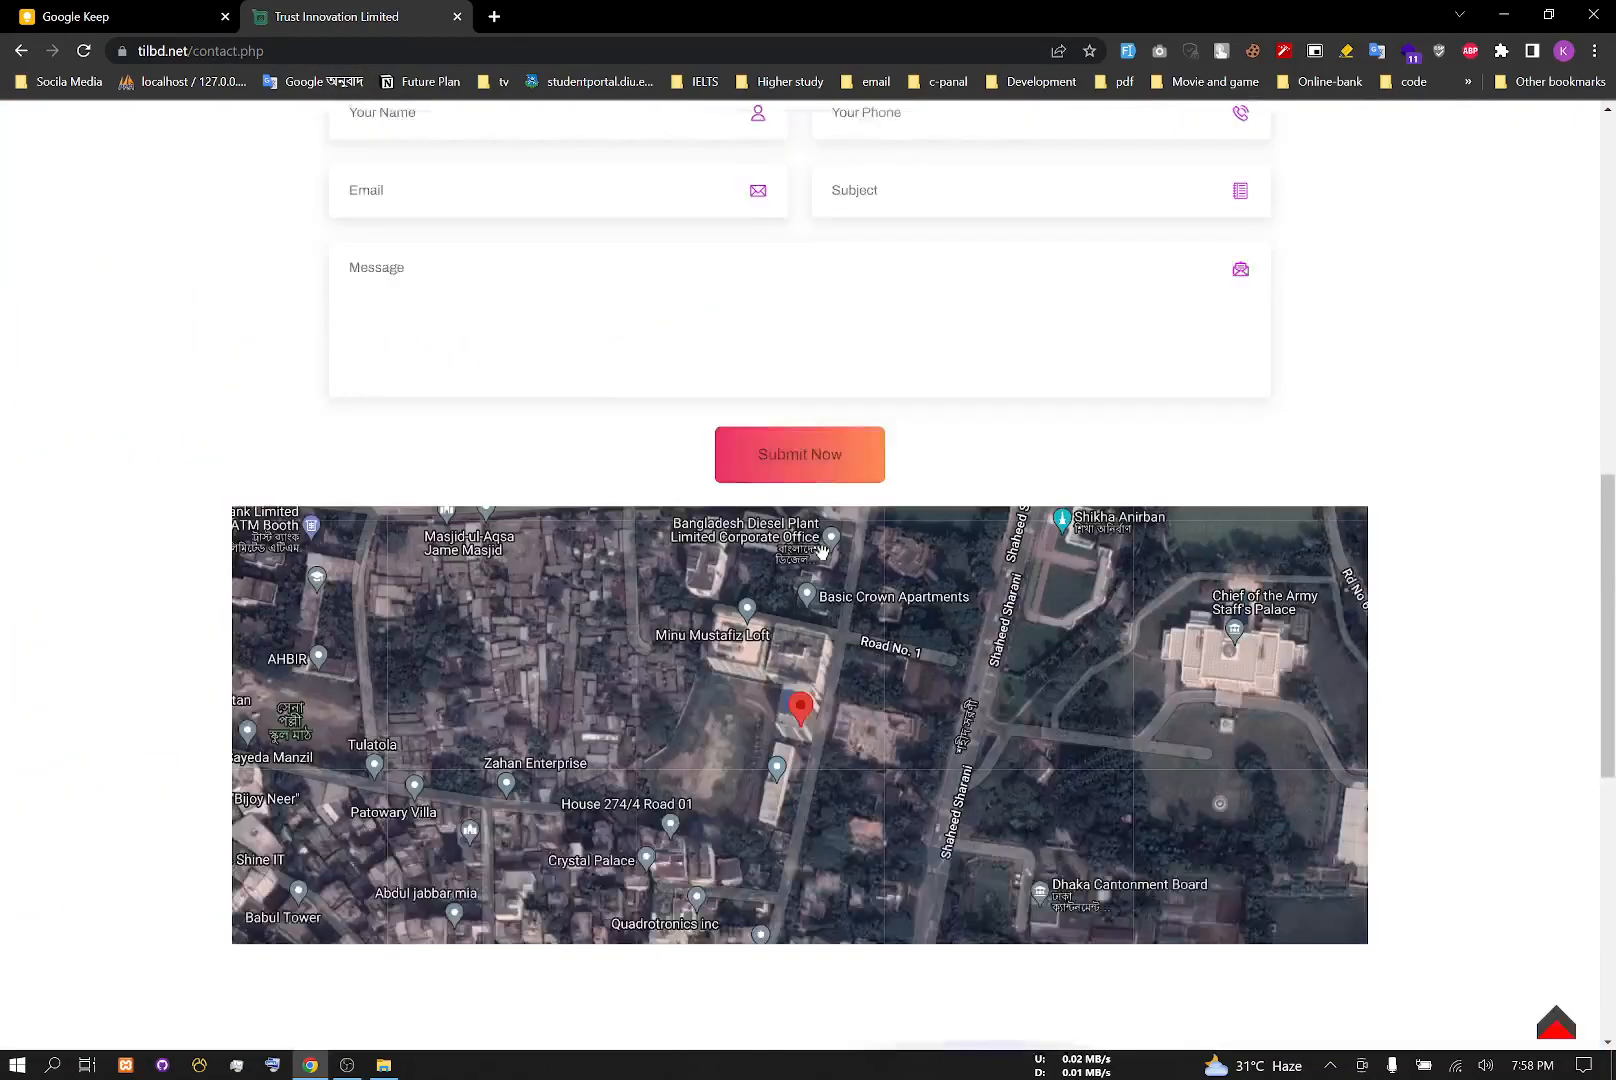